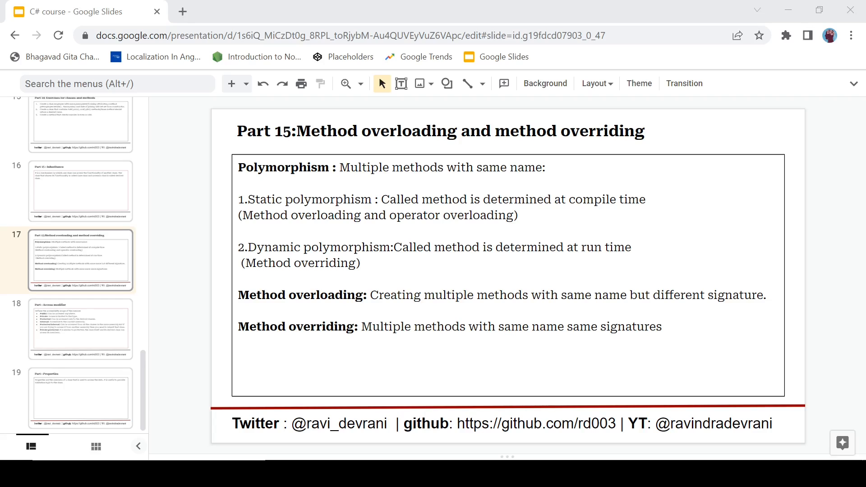
# Step: Edit the slide's text box to note 'Sum() method' after the first line
pyautogui.doubleClick(283, 168)
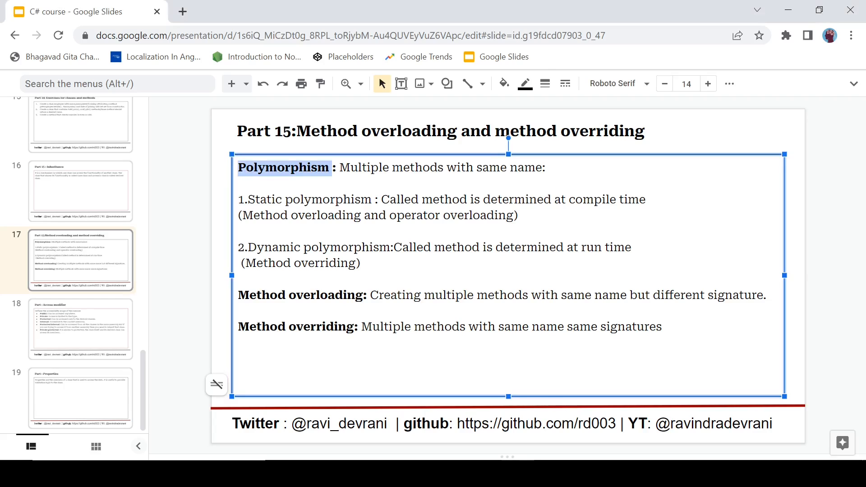
pyautogui.click(544, 168)
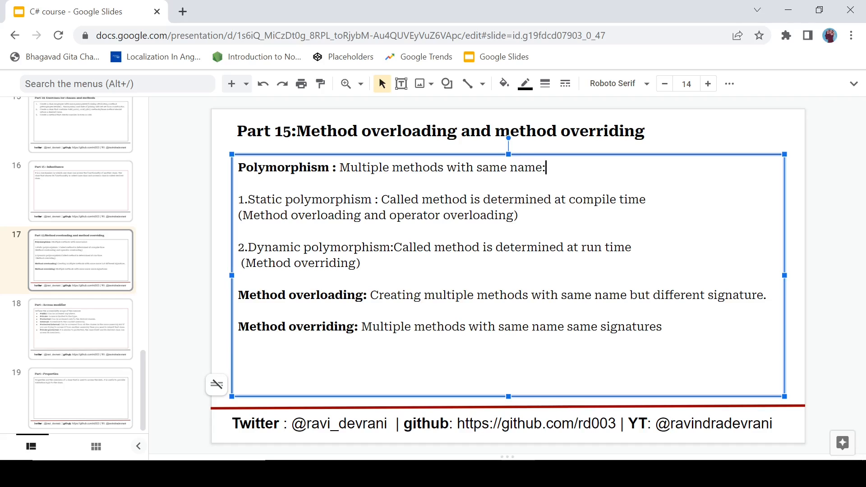
pyautogui.write('Sum() method')
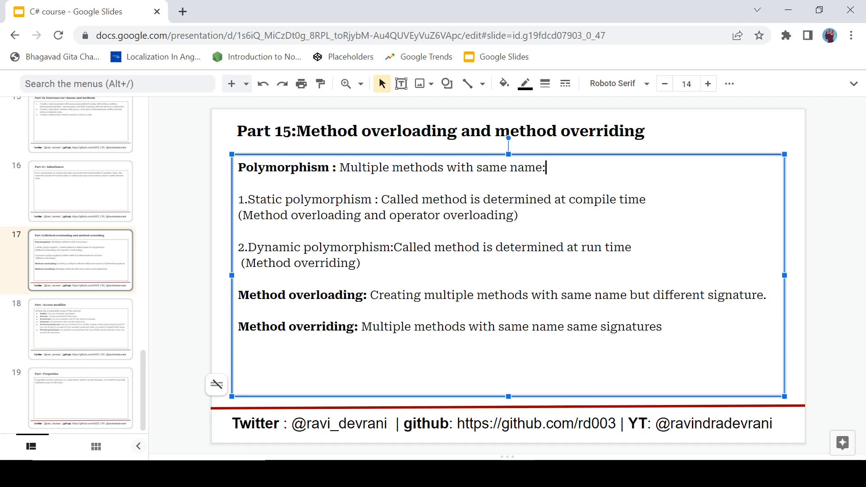
pyautogui.write('q')
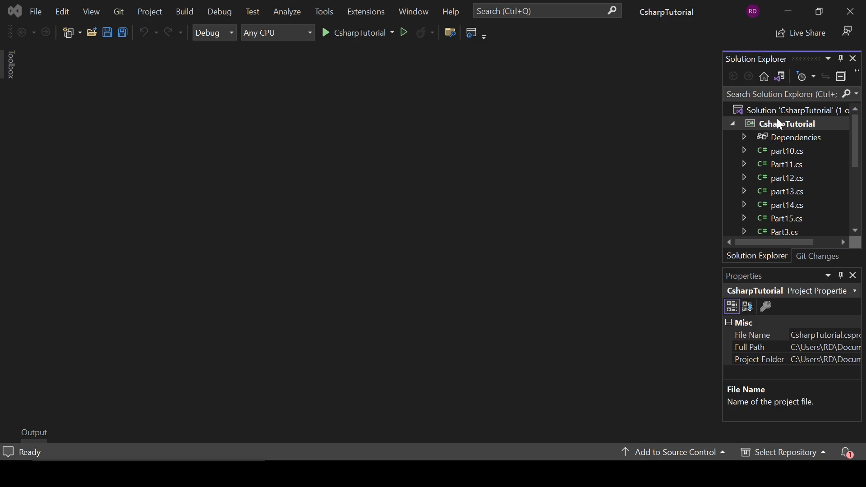
# Step: Add a new class file named Part16.cs to the CsharpTutorial project
pyautogui.rightClick(788, 124)
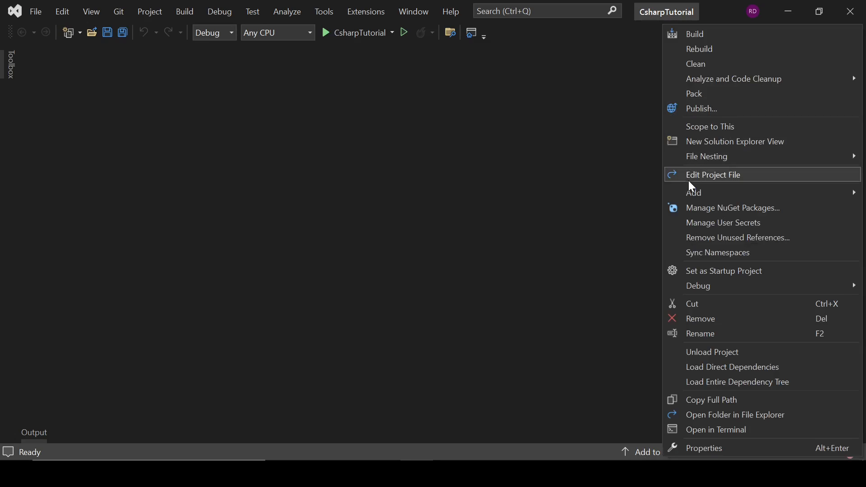
pyautogui.moveTo(694, 193)
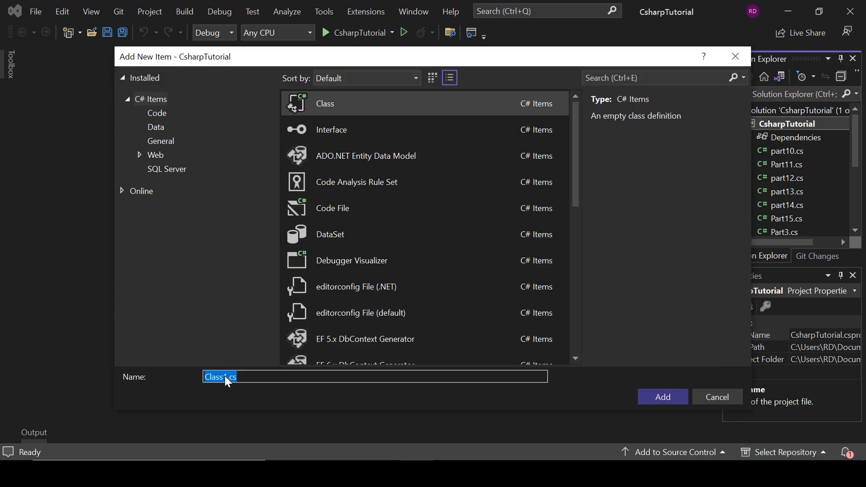
pyautogui.press('Delete')
pyautogui.write('Part16')
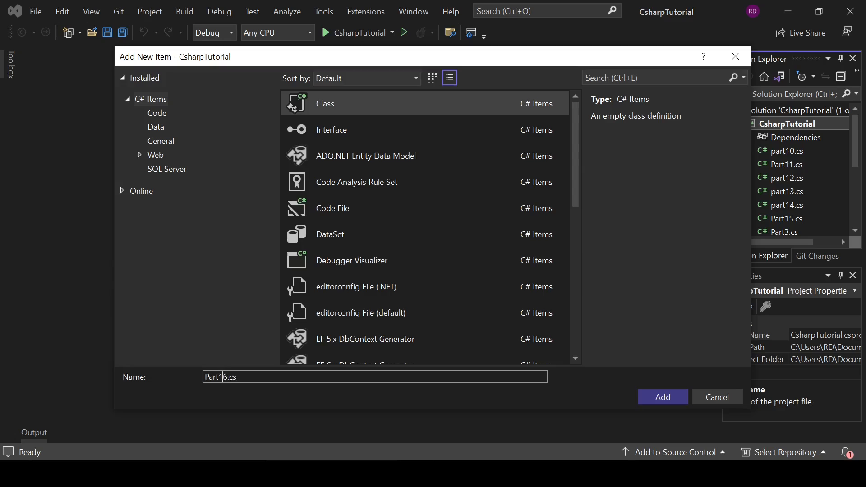
pyautogui.click(717, 397)
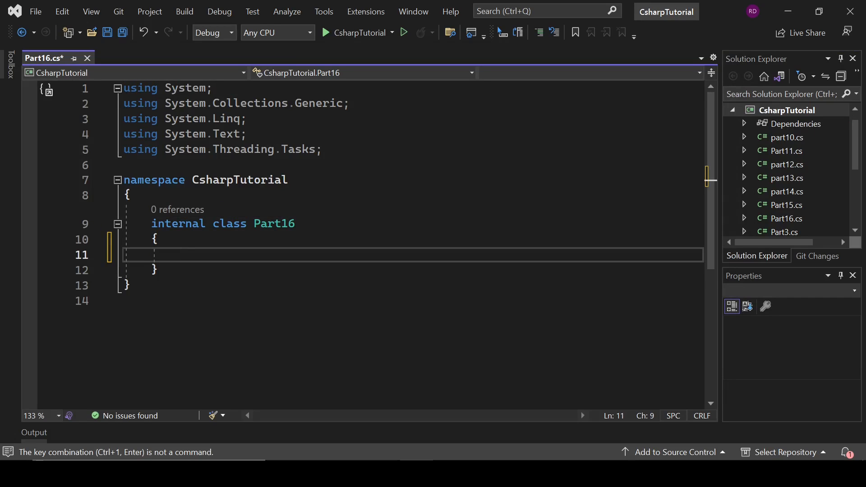
# Step: Write an empty static void Main() method inside the Part16 class
pyautogui.write('static void Main(')
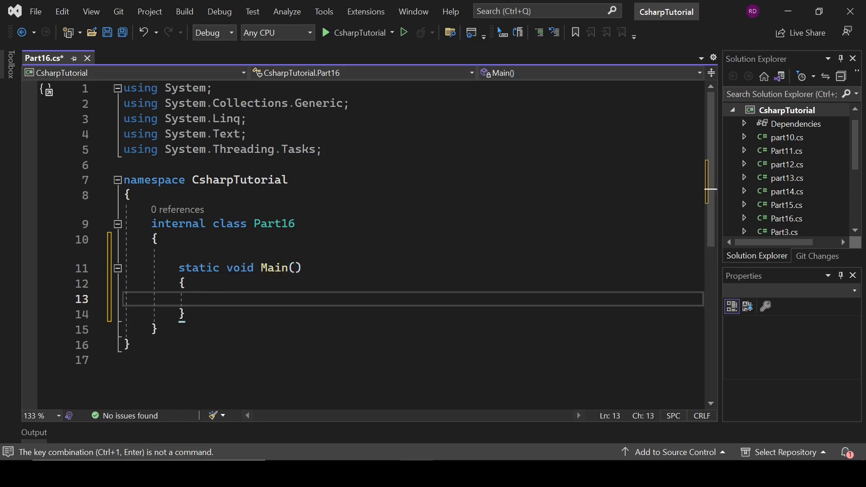
pyautogui.click(796, 110)
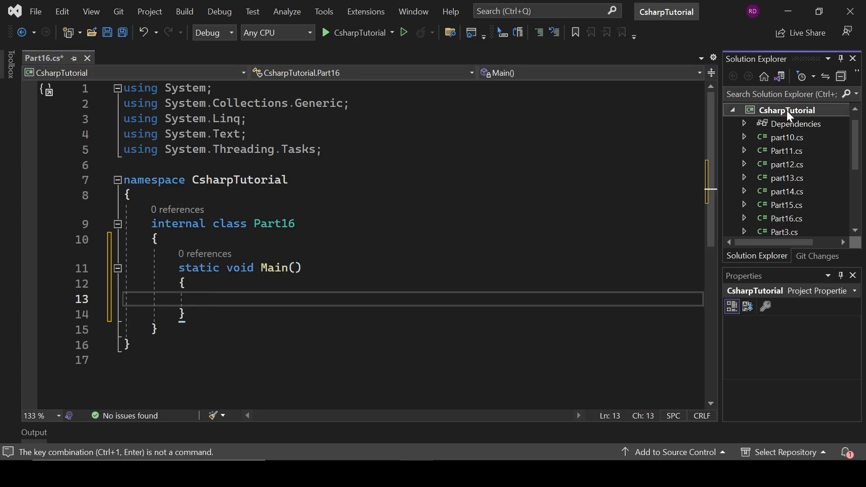
# Step: Set the project's startup object to CsharpTutorial.Part16 in Properties and close the settings page
pyautogui.rightClick(797, 110)
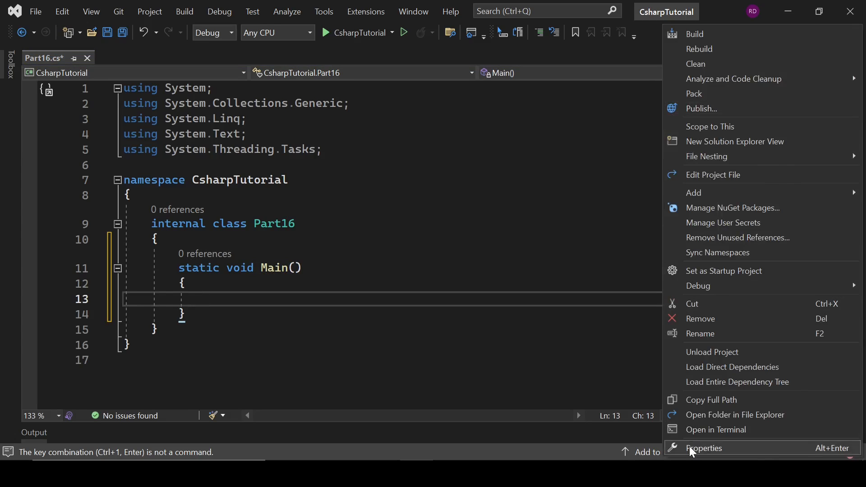
pyautogui.click(705, 449)
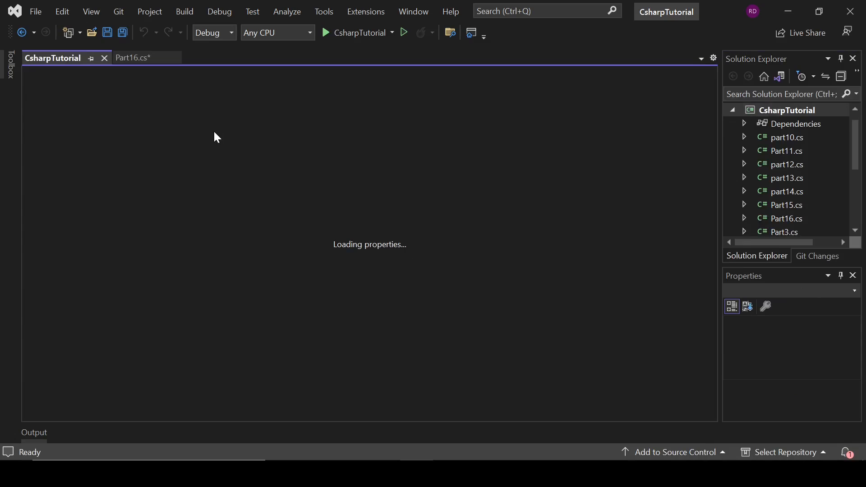
pyautogui.moveTo(205, 134)
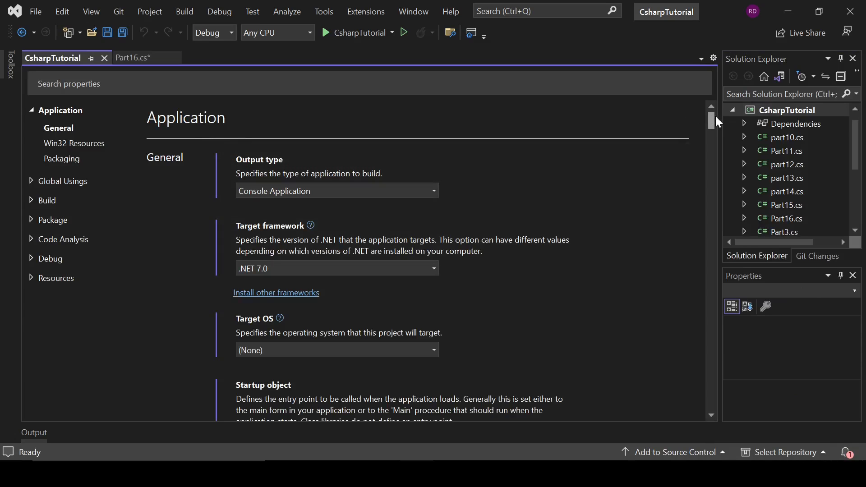
pyautogui.scroll(-3)
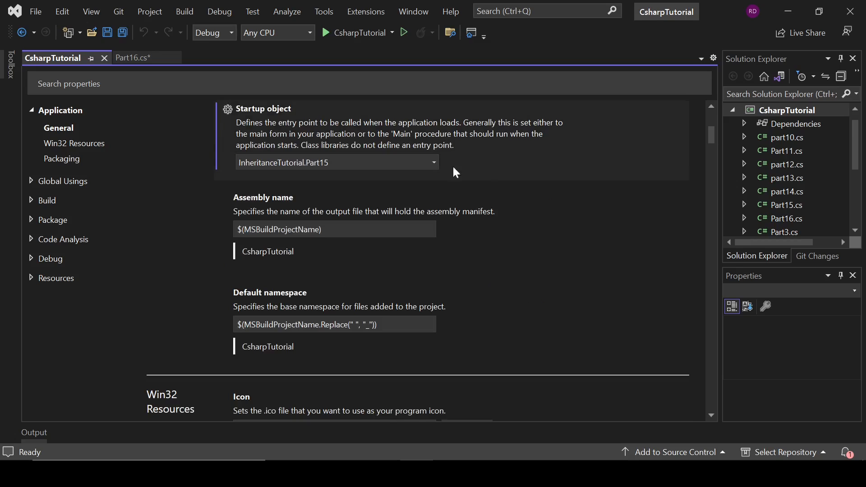
pyautogui.click(434, 161)
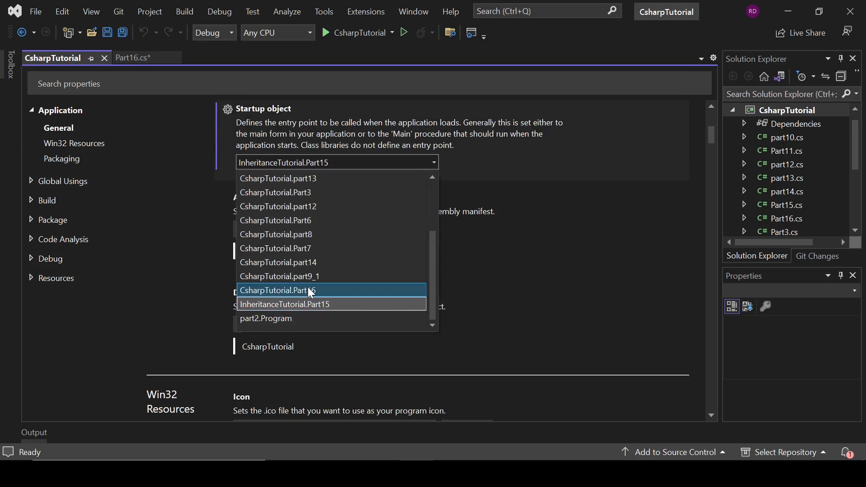
pyautogui.click(280, 290)
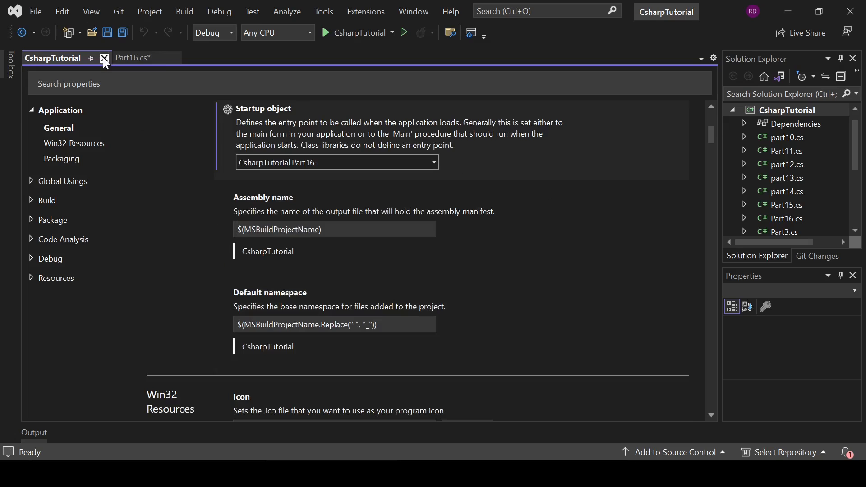
pyautogui.click(104, 58)
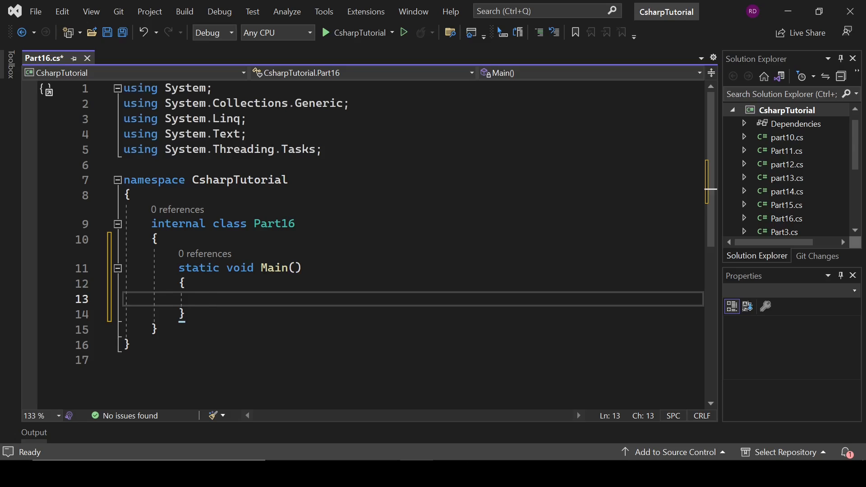
# Step: Add a '// method overloading' comment and an empty public Part16() constructor
pyautogui.write('// method')
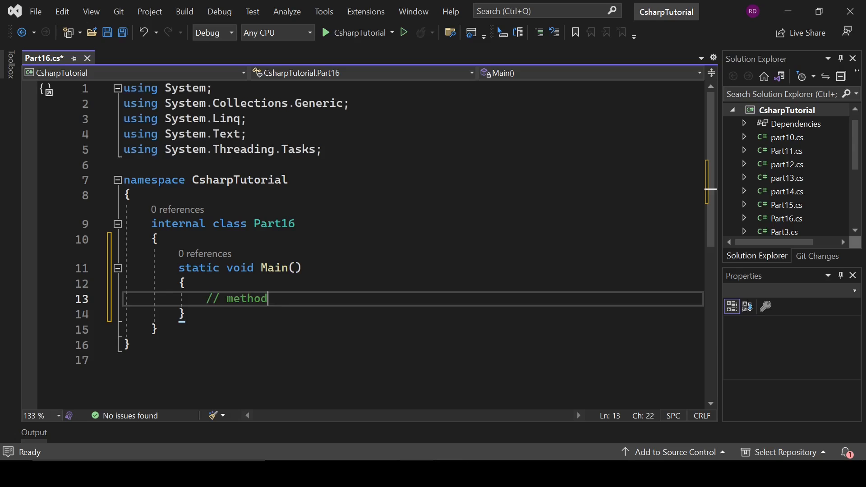
pyautogui.write('overloaing')
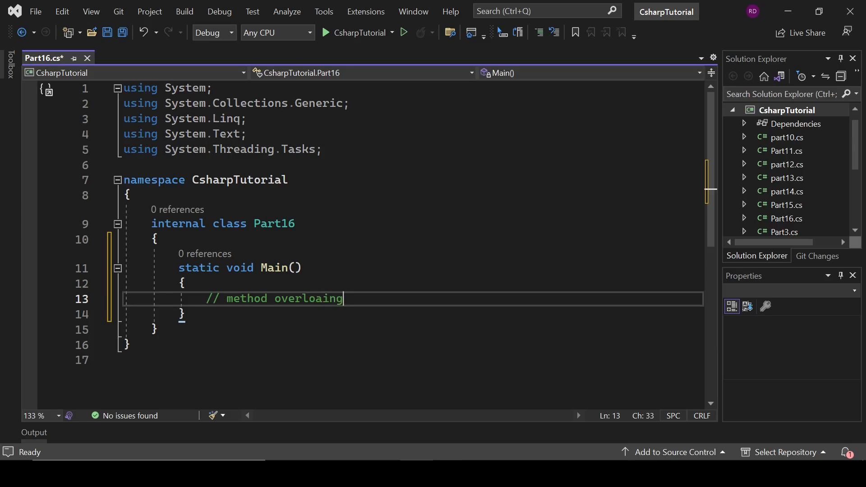
pyautogui.write('d')
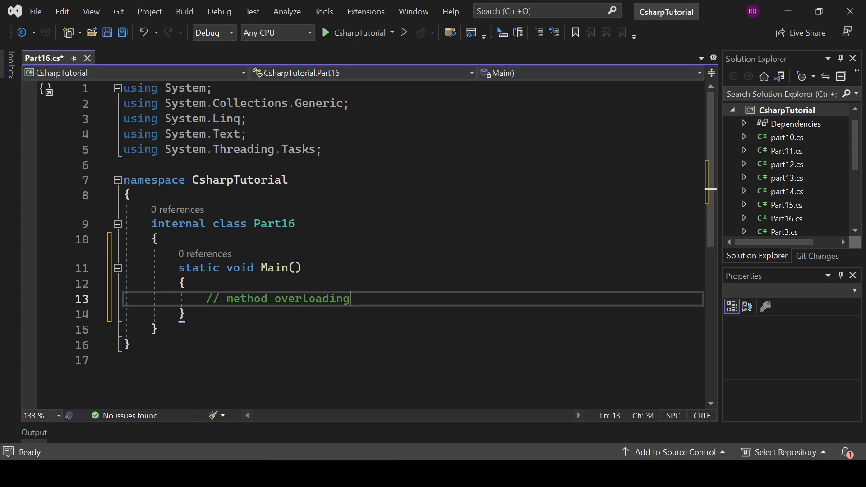
pyautogui.click(159, 239)
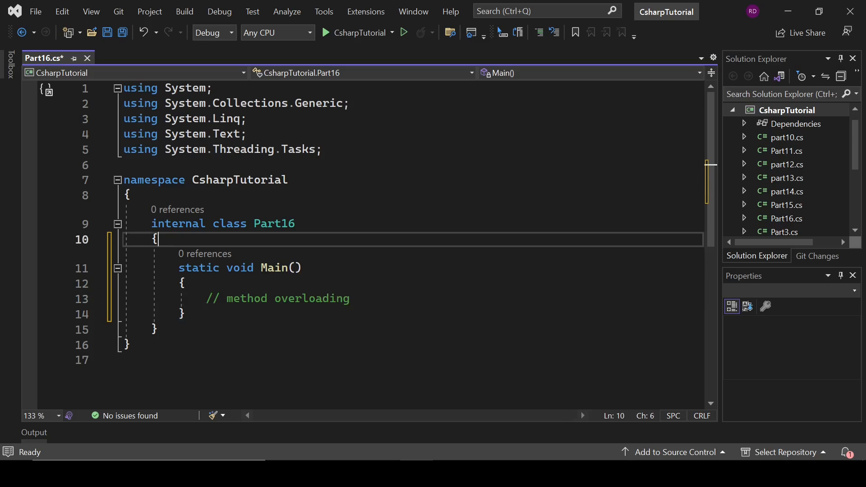
pyautogui.write('public Part16() { }')
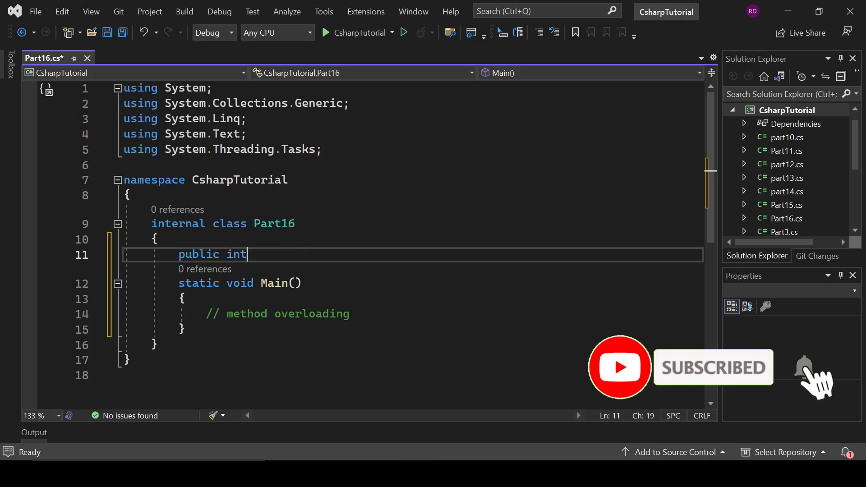
# Step: Declare a void Sum method taking int parameters
pyautogui.write('Sum')
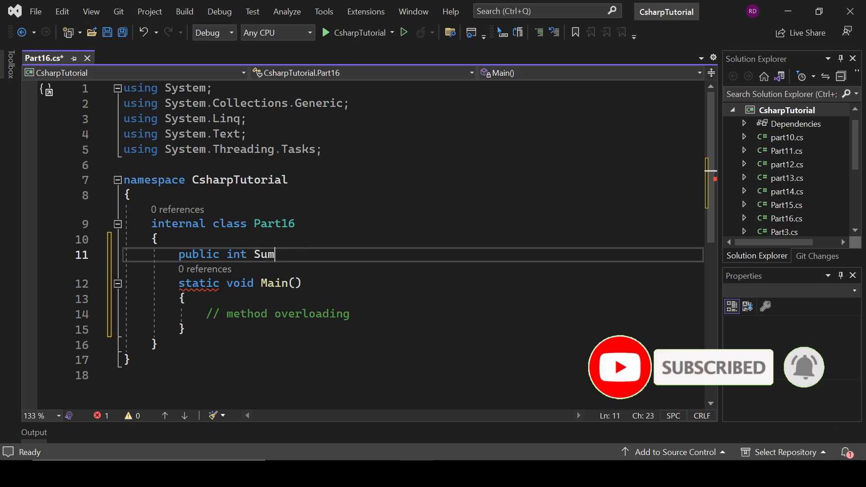
pyautogui.write('(int x)')
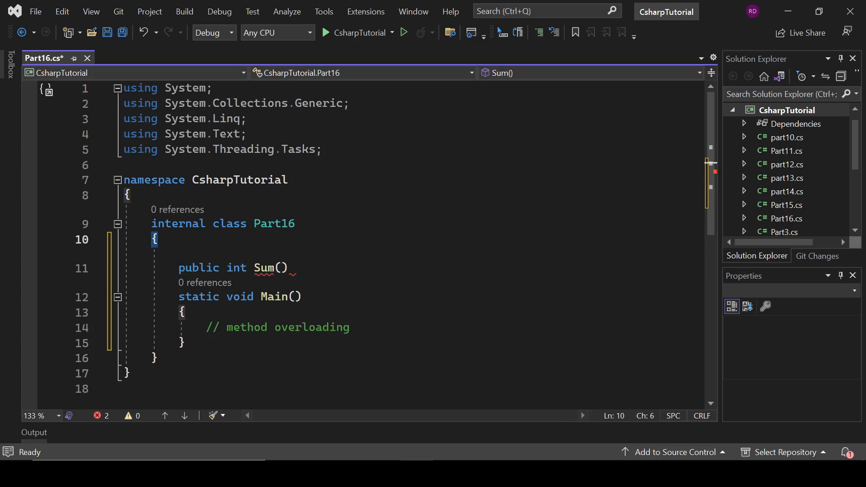
pyautogui.write('void')
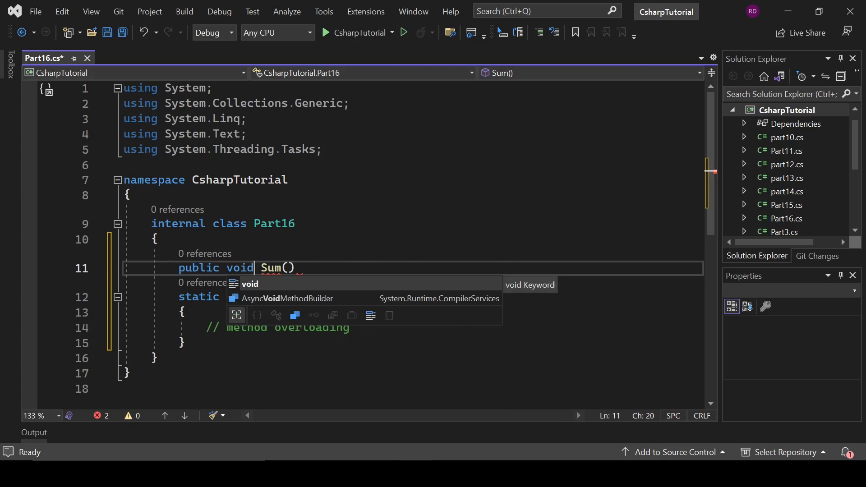
pyautogui.write('1')
pyautogui.write('int a, int')
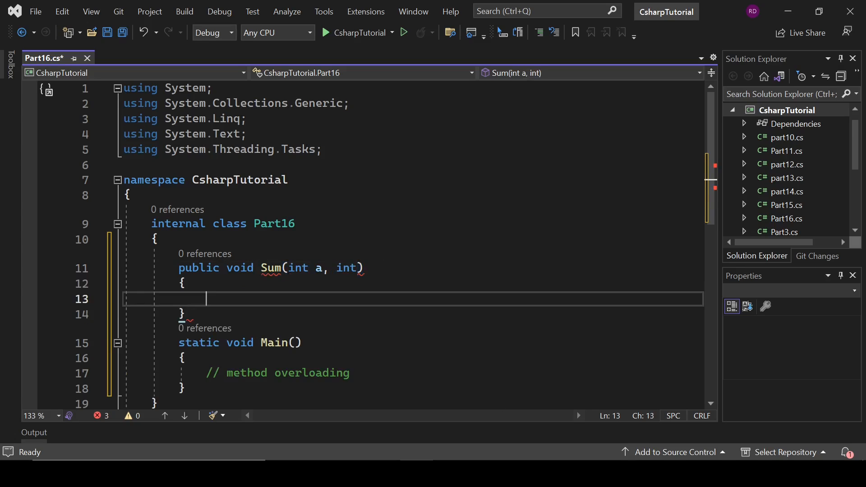
# Step: Make Sum(int a, int b) print Console.WriteLine($"sum is {a+b}")
pyautogui.write('cons')
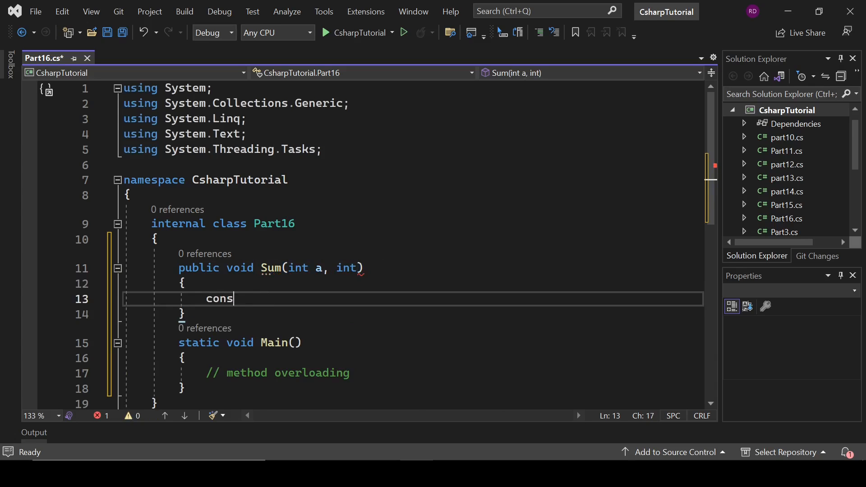
pyautogui.write('cons')
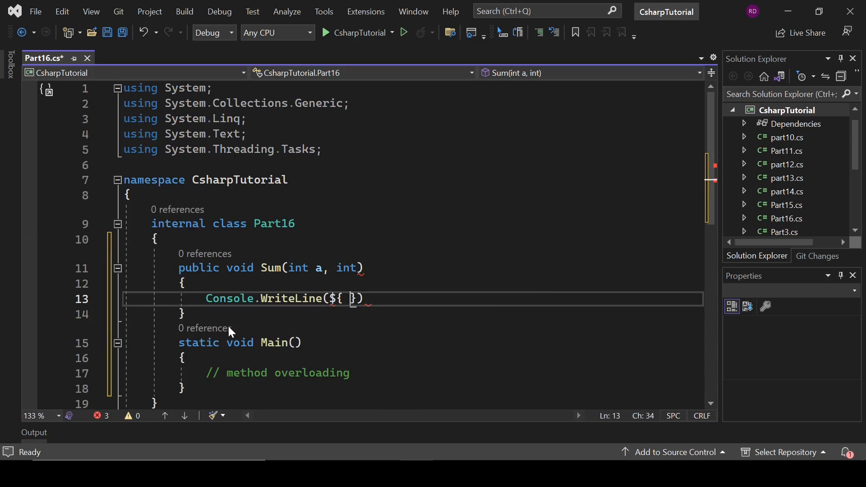
pyautogui.press('Backspace')
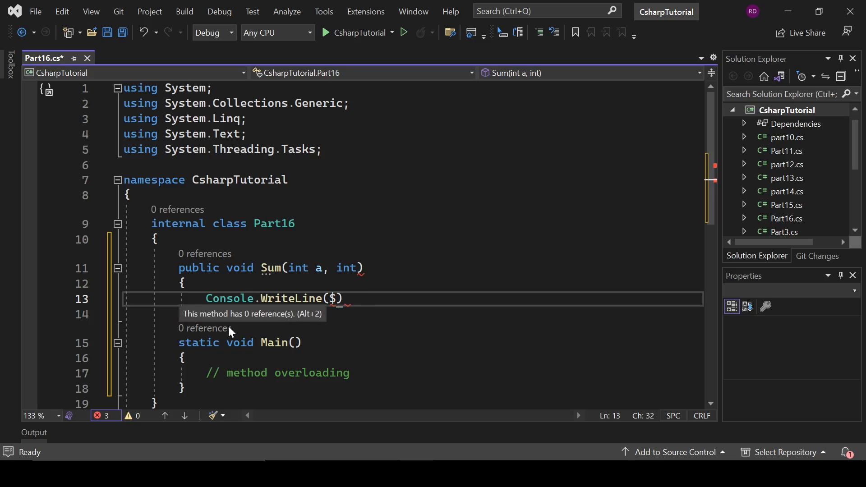
pyautogui.write('"sum is')
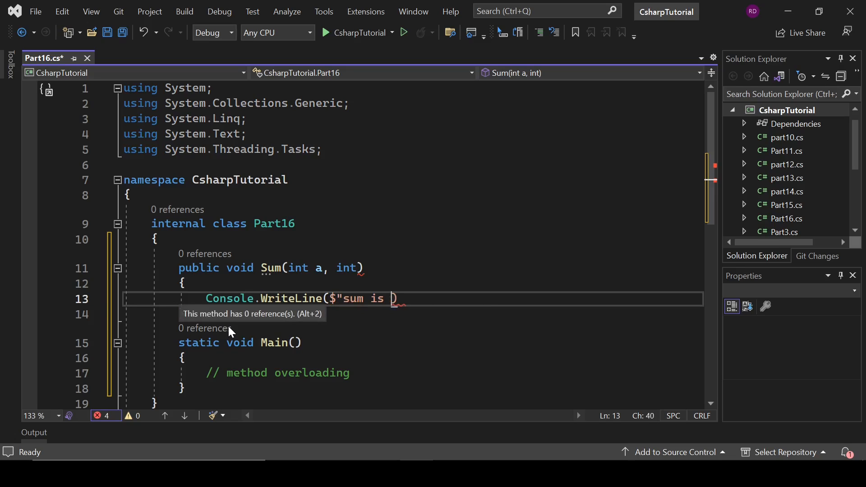
pyautogui.write('"')
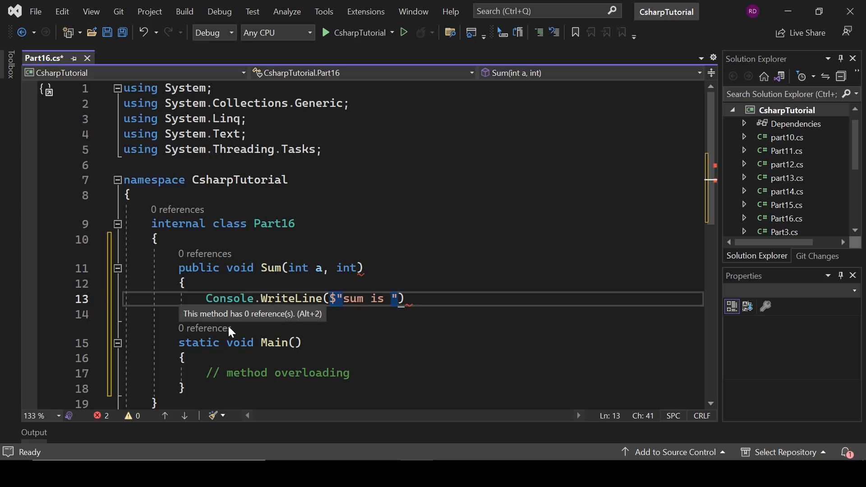
pyautogui.write('{a')
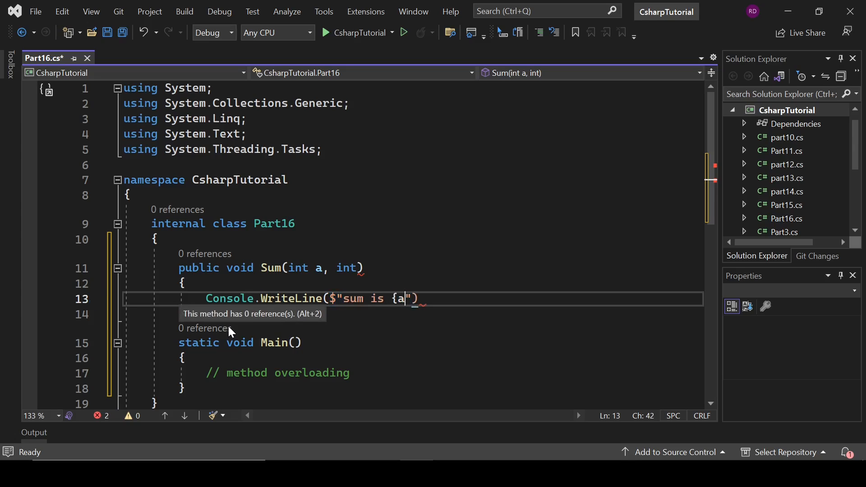
pyautogui.write('+base')
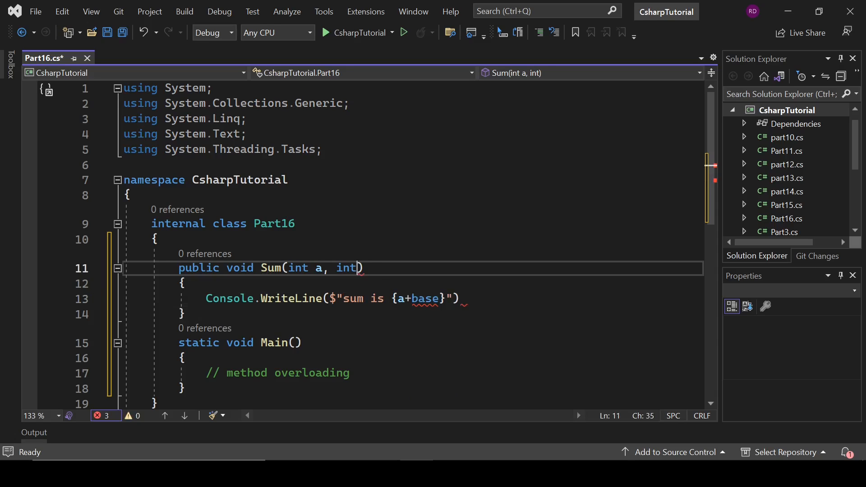
pyautogui.write('b')
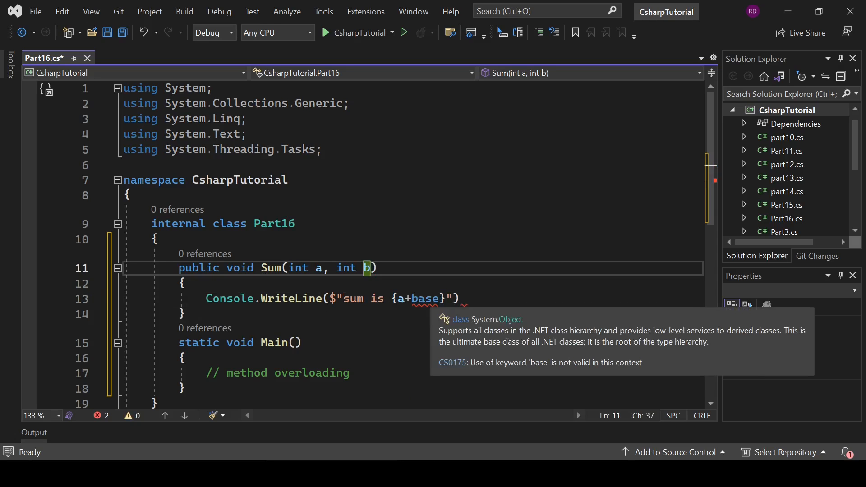
pyautogui.write('b')
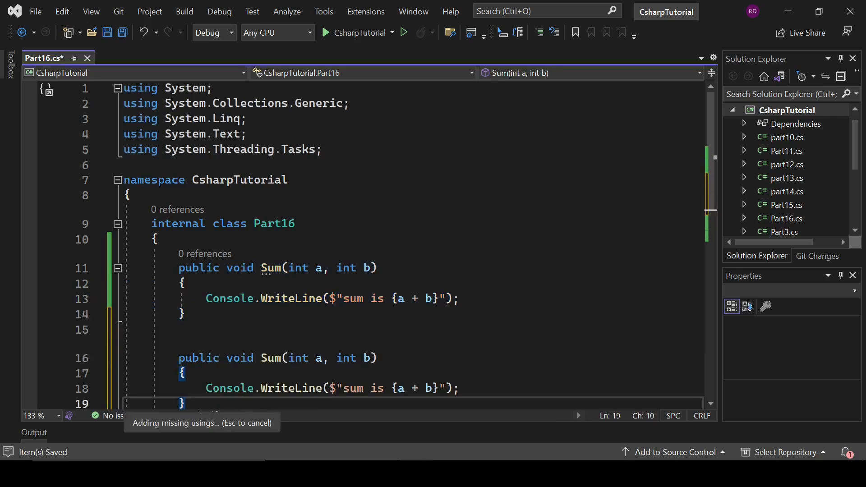
# Step: Give the copied Sum overload an int c parameter and change its expression to a + b+c
pyautogui.scroll(-3)
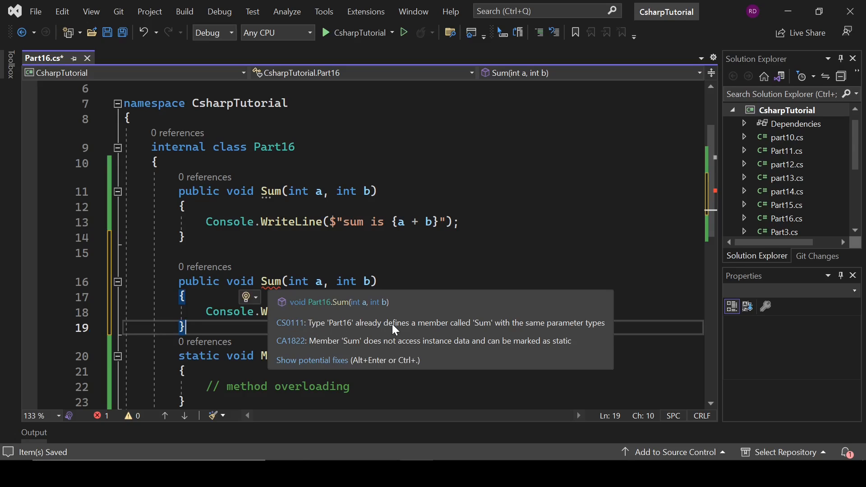
pyautogui.moveTo(486, 331)
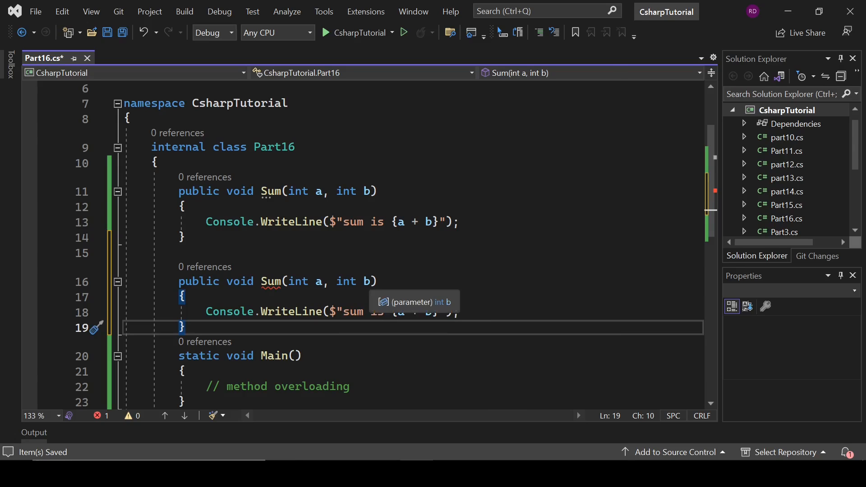
pyautogui.click(368, 281)
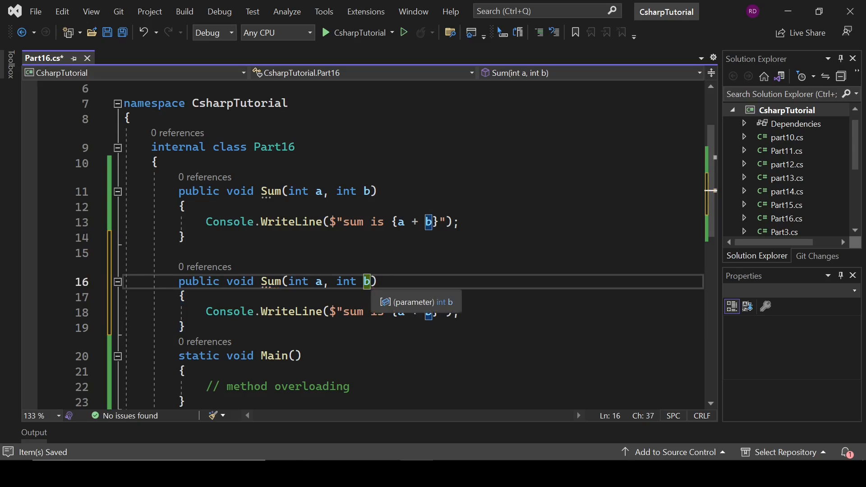
pyautogui.write(',int')
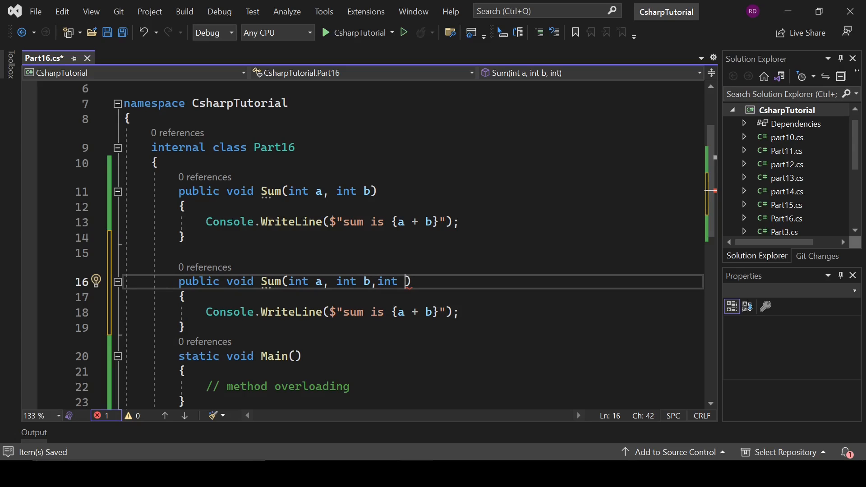
pyautogui.write('c')
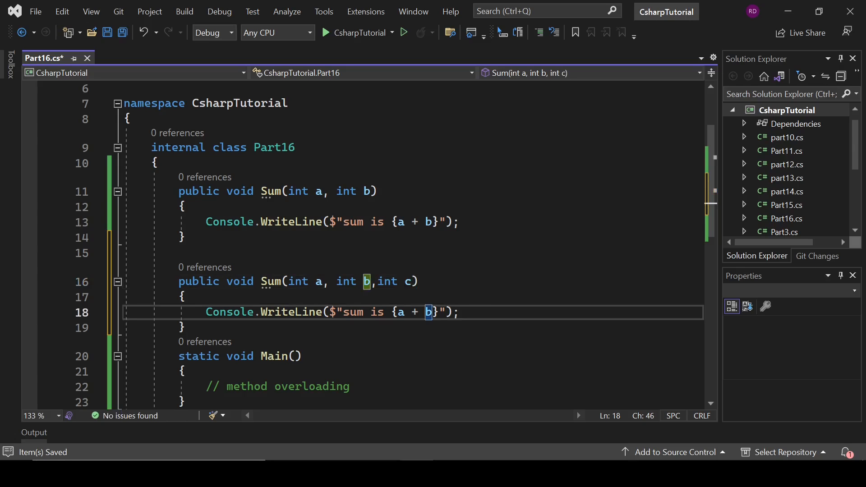
pyautogui.write('+c')
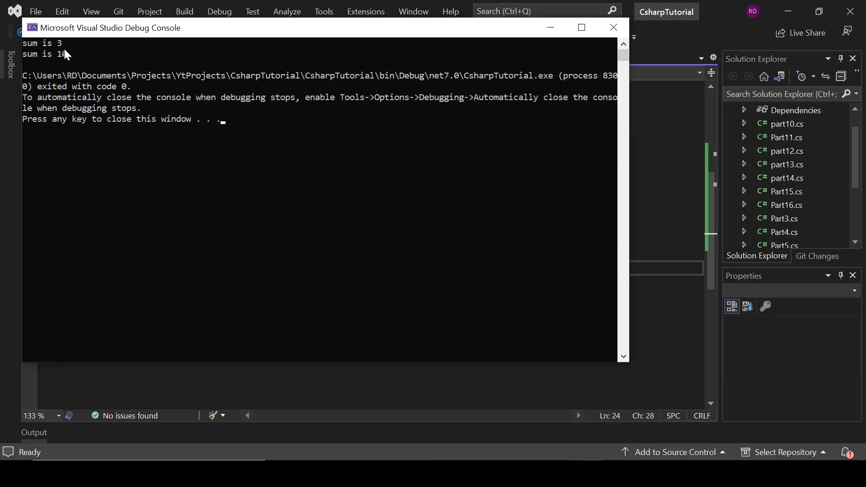
# Step: Run the program to print 'sum is 3' and 'sum is 10', then close the debug console
pyautogui.click(60, 47)
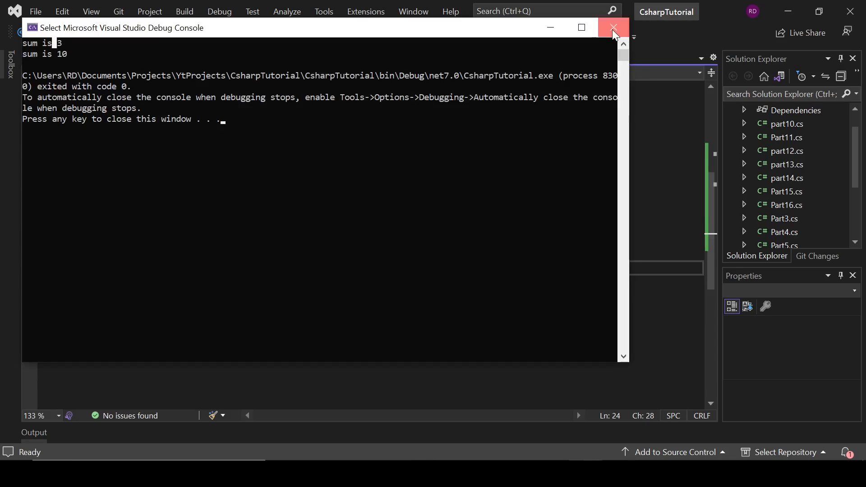
pyautogui.click(613, 28)
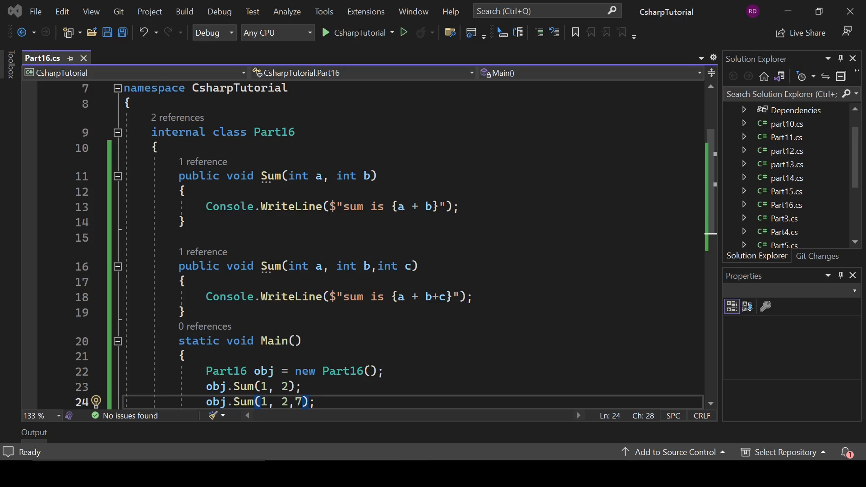
# Step: Write a '// method overloading section' comment above Main's calls
pyautogui.write('// met')
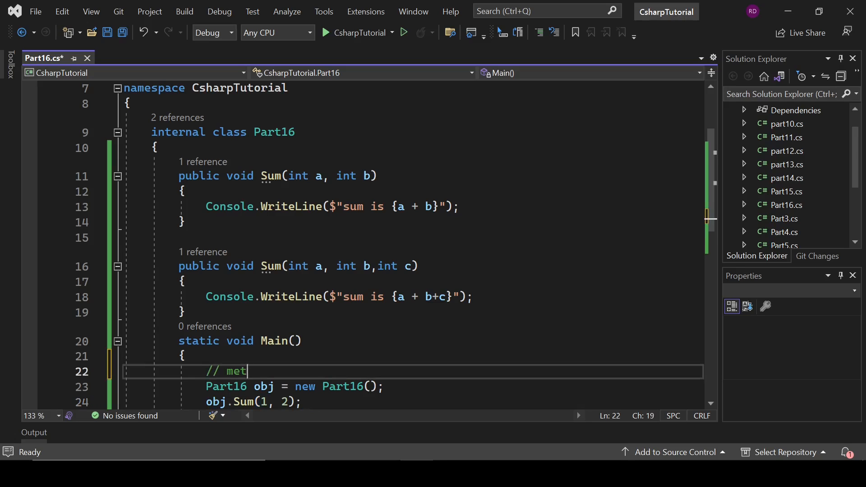
pyautogui.write('hod overloading')
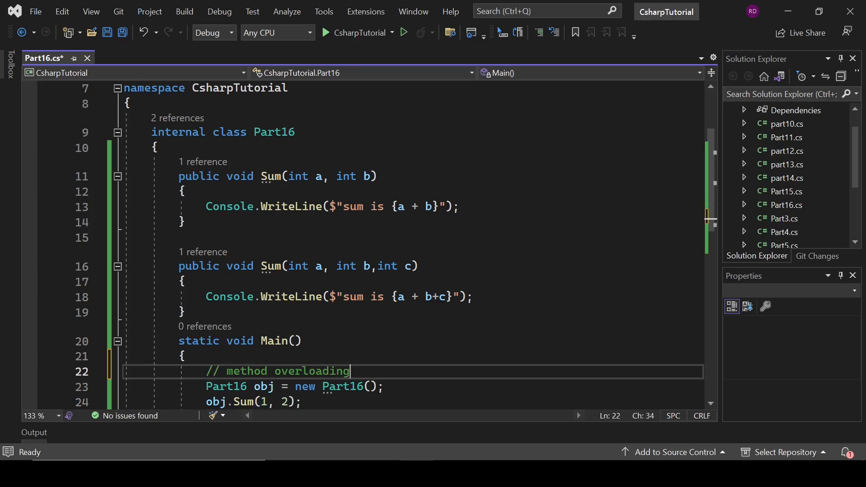
pyautogui.write('section')
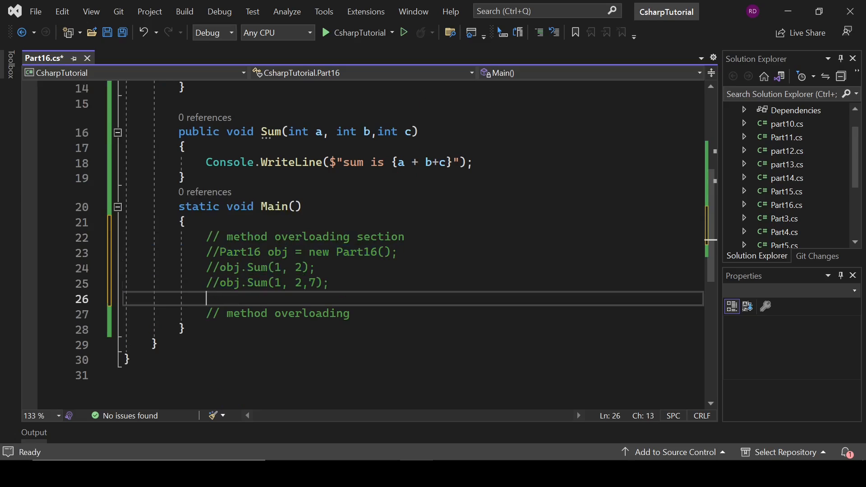
# Step: Change the second comment's 'overloading' to 'overriding'
pyautogui.doubleClick(311, 313)
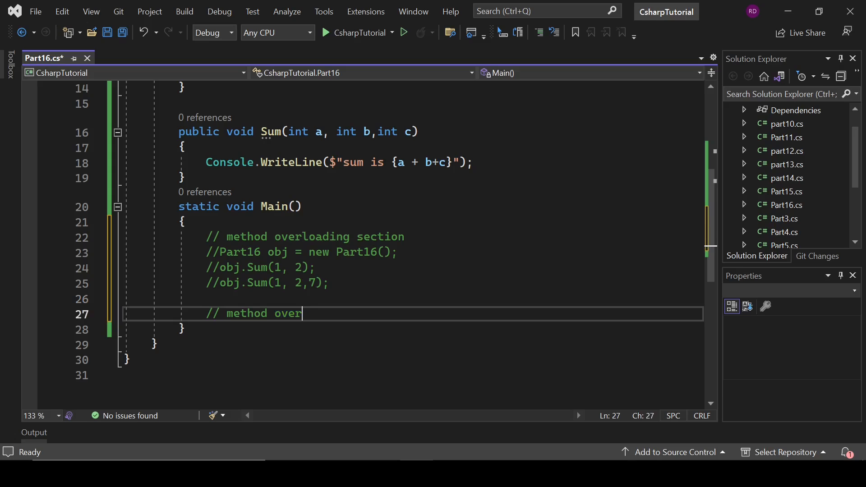
pyautogui.write('ride')
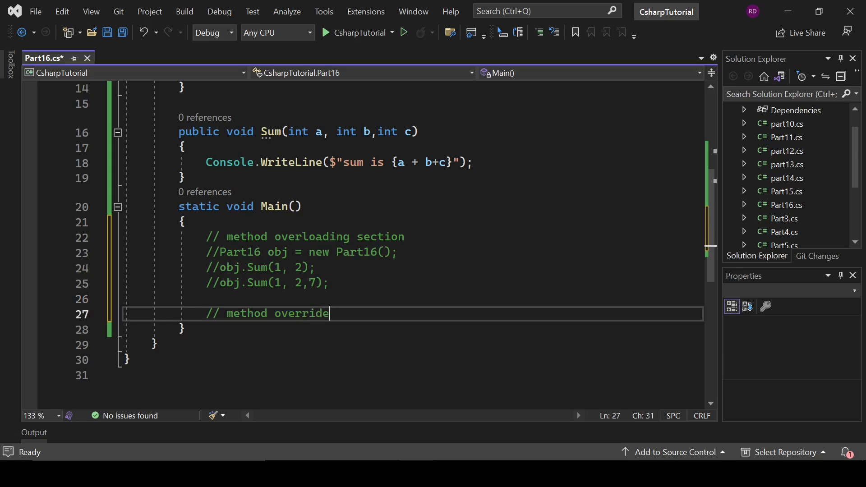
pyautogui.write('ng')
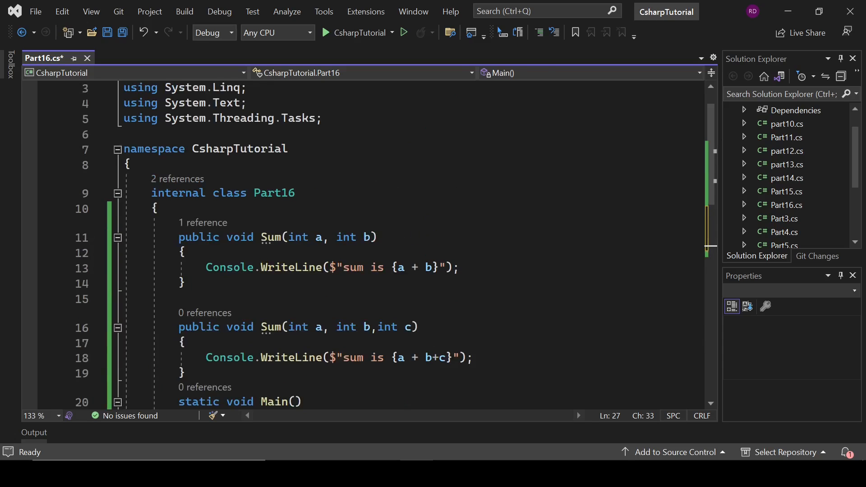
# Step: Create a public Shape class with a public void Draw() method
pyautogui.write('kpu')
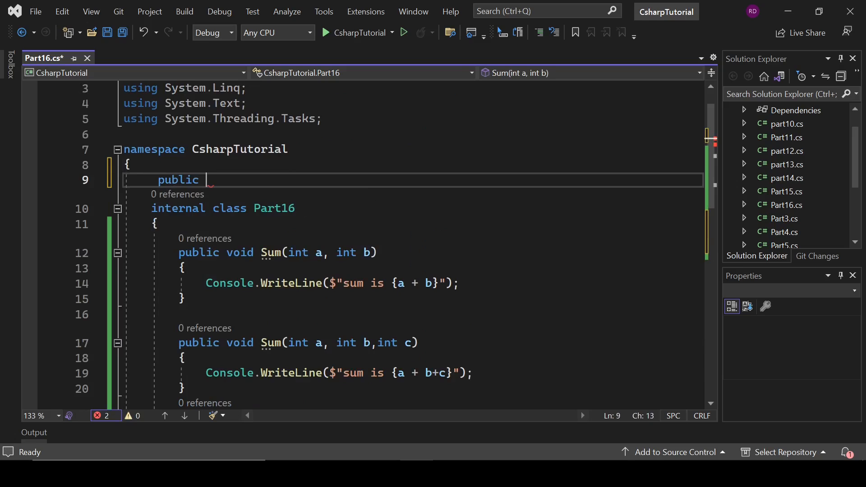
pyautogui.write('l')
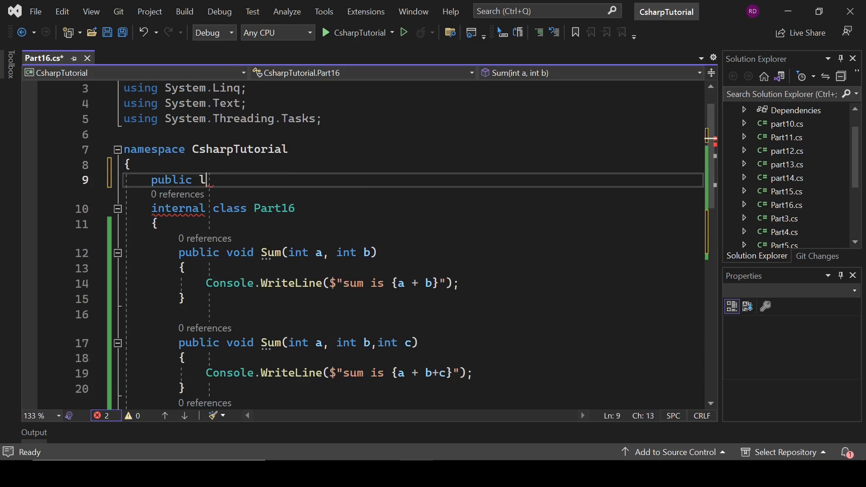
pyautogui.write('Class Shap')
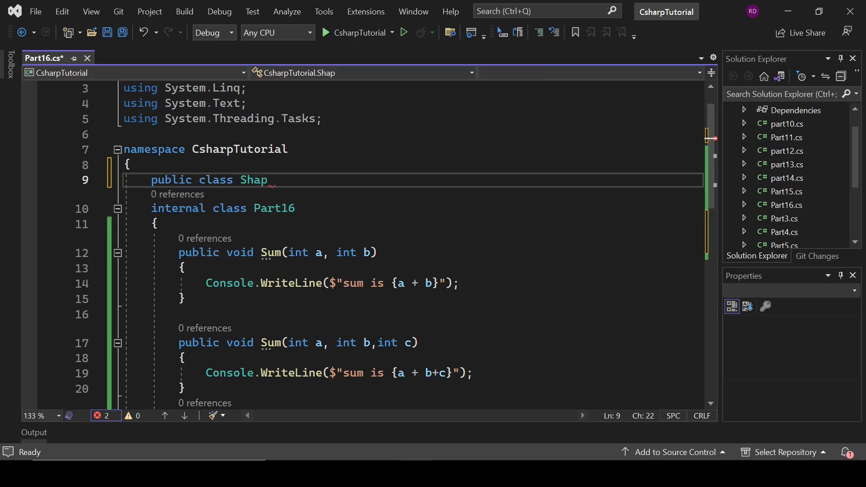
pyautogui.write('e(){')
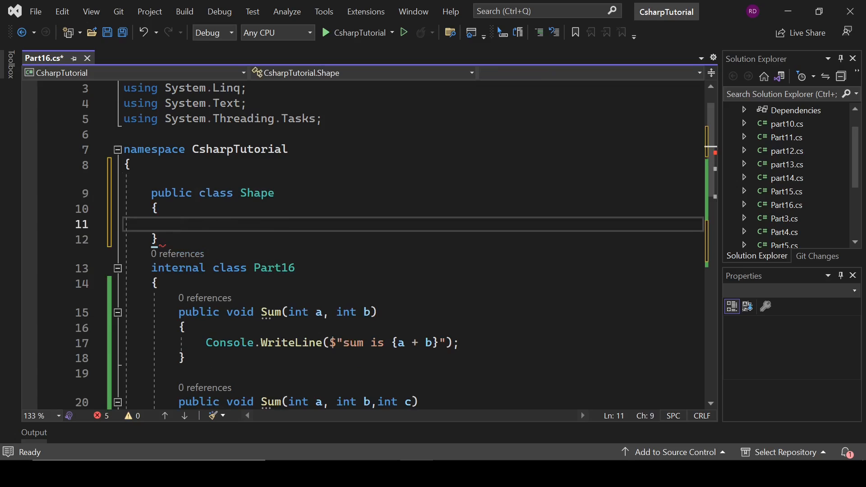
pyautogui.write('pub')
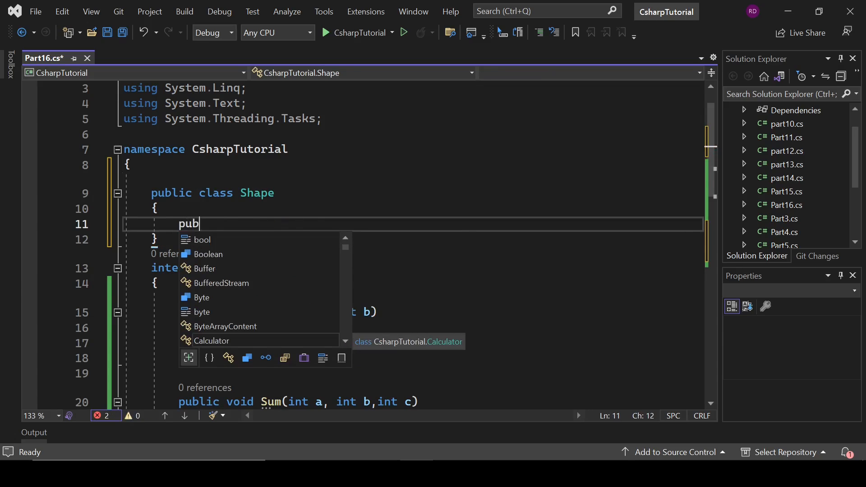
pyautogui.write('lic void')
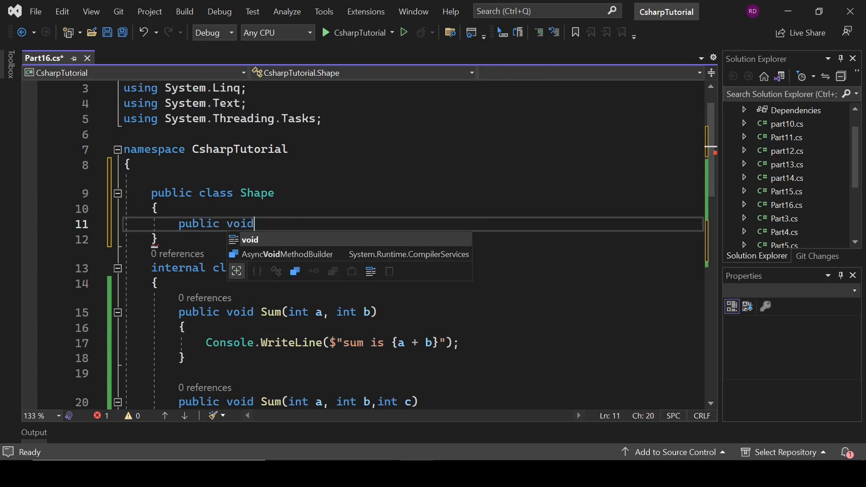
pyautogui.write('Draw(')
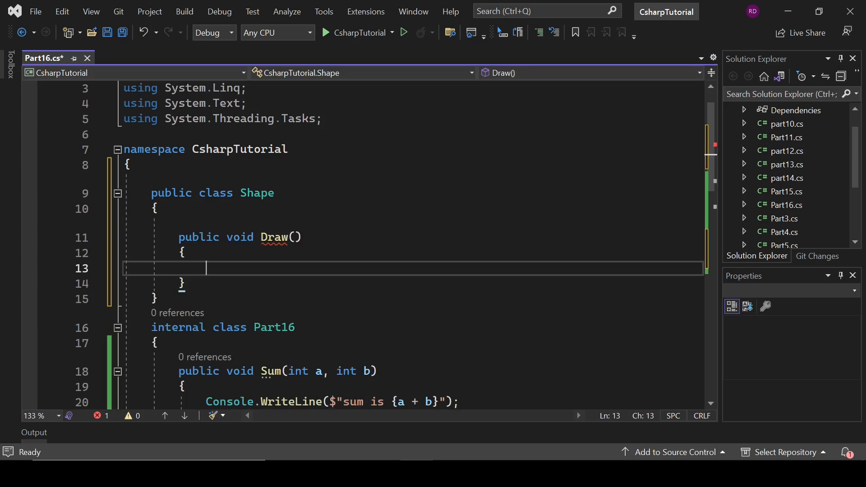
# Step: Make Shape.Draw print Console.WriteLine("I am drawing shape");
pyautogui.write('Console.WriteLine("')
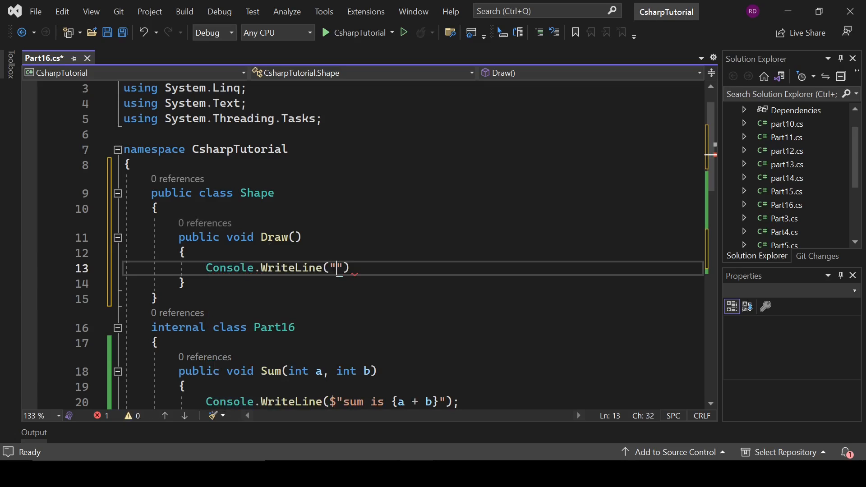
pyautogui.write('I am')
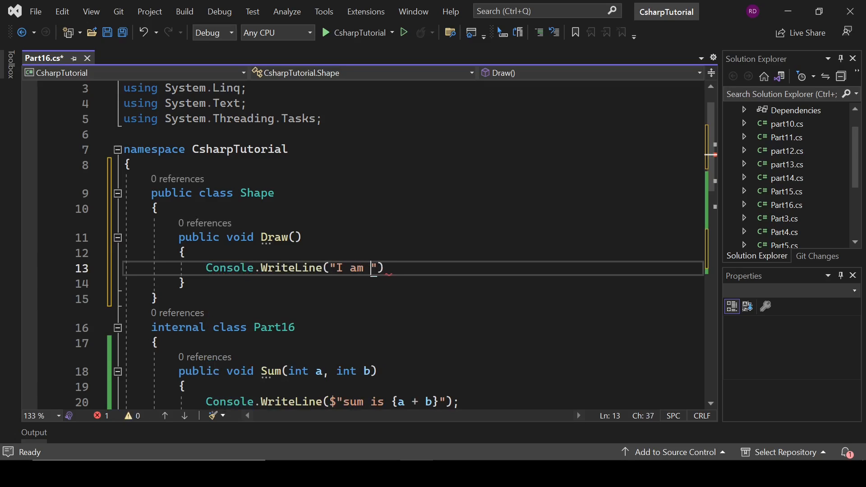
pyautogui.write('dra')
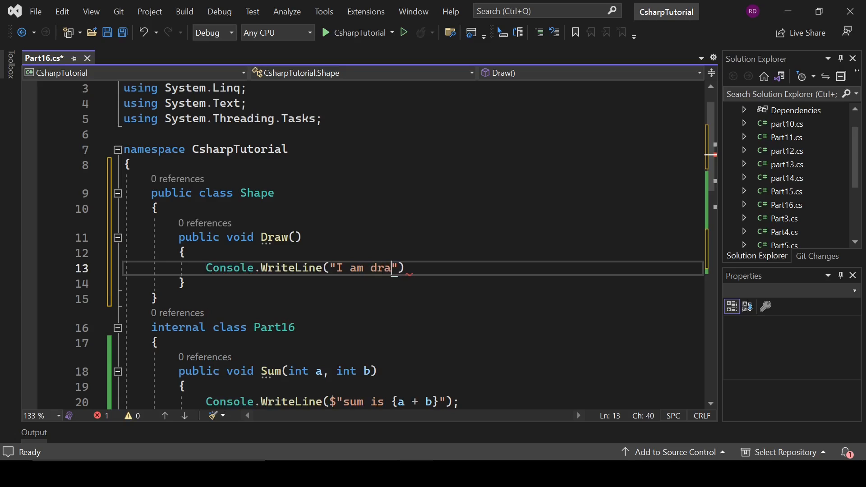
pyautogui.write('wing sh')
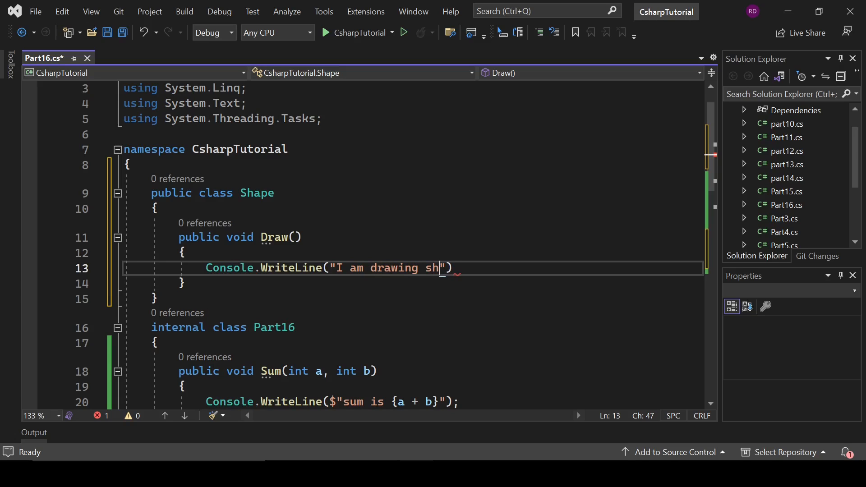
pyautogui.write('ape);')
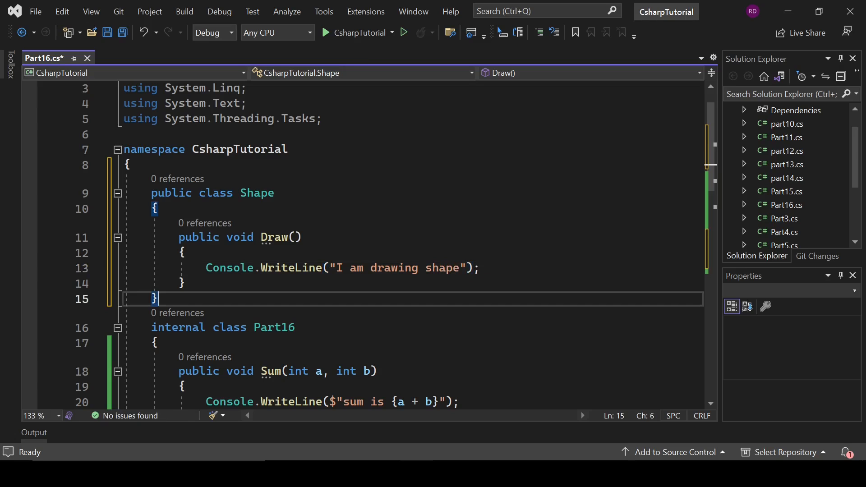
# Step: Declare a public Circle class deriving from Shape below it
pyautogui.write('public')
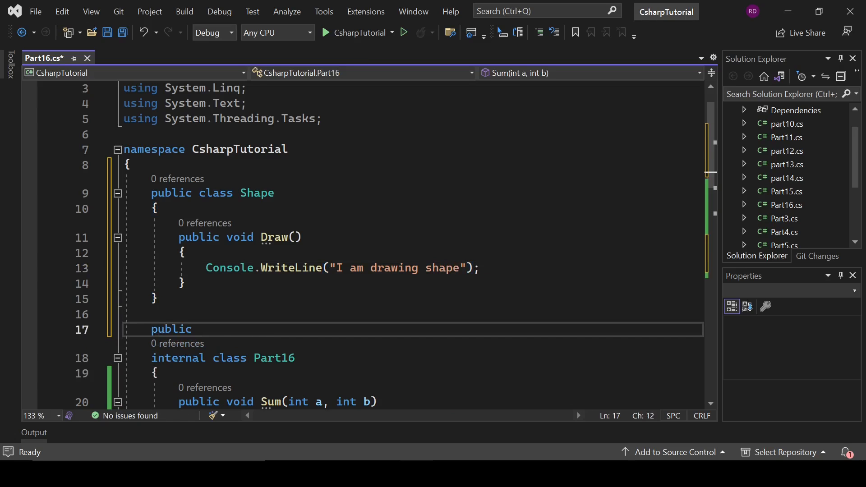
pyautogui.write('class')
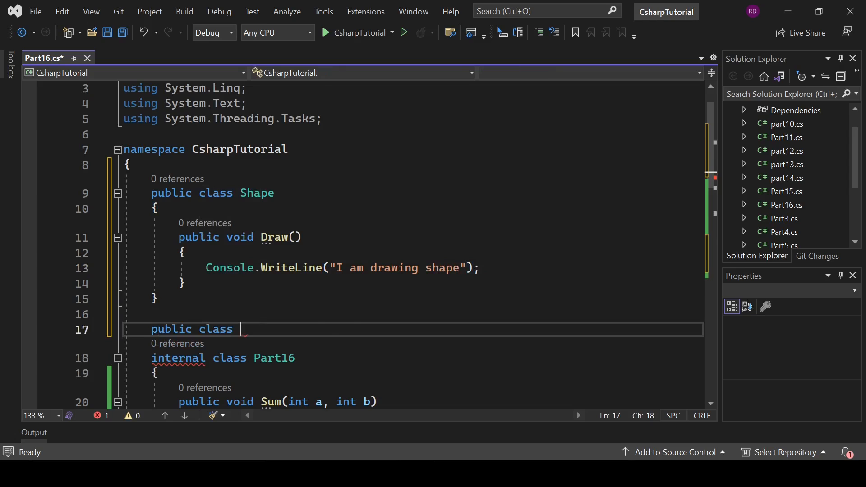
pyautogui.write('Shape2 : Shape {')
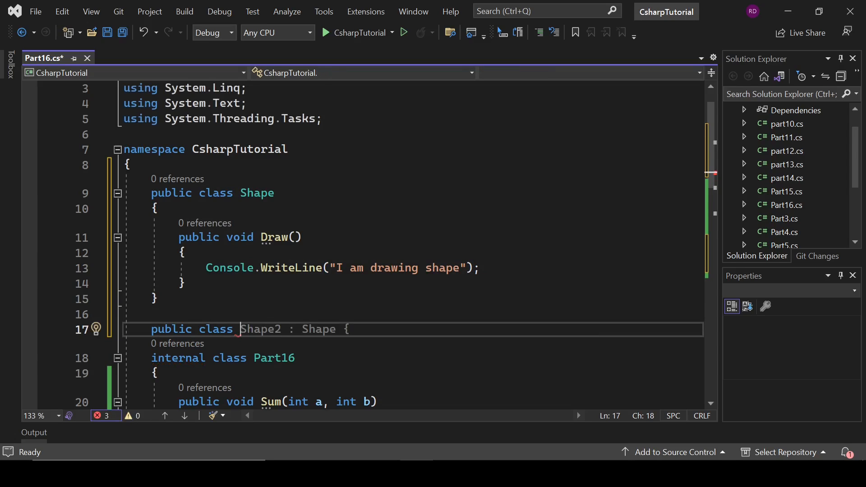
pyautogui.write('Circle : Shape')
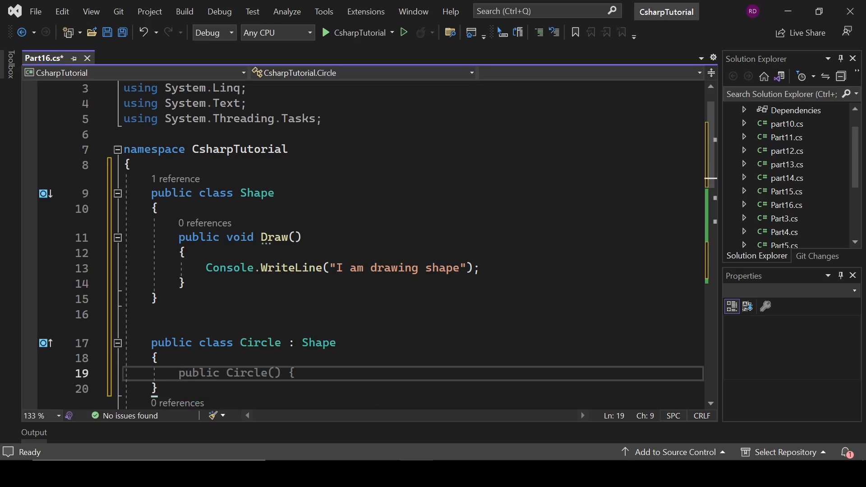
# Step: Change Circle's Draw message to "I am drawing circle"
pyautogui.scroll(-3)
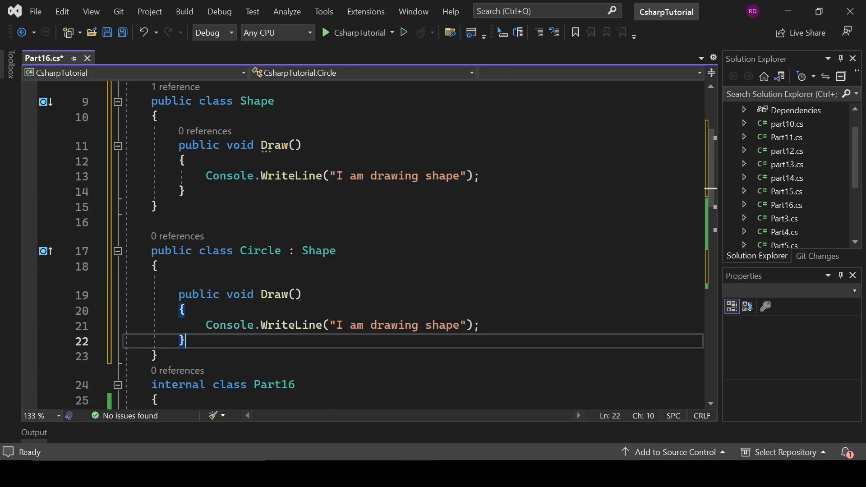
pyautogui.doubleClick(442, 325)
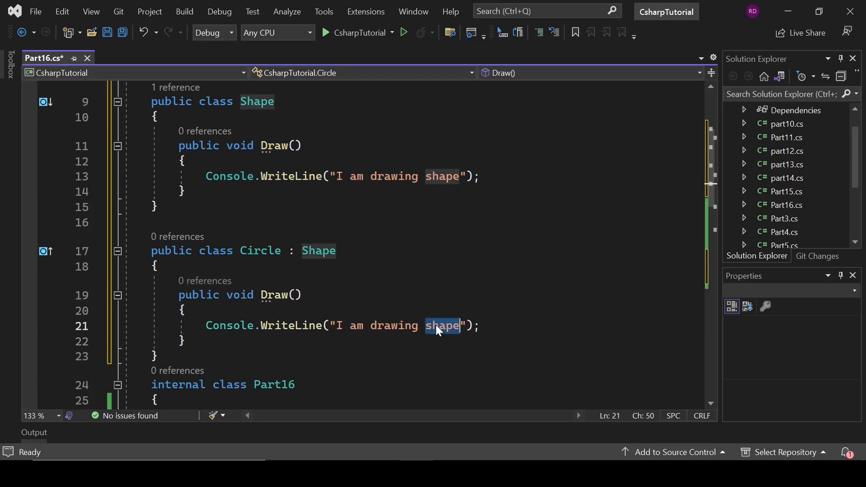
pyautogui.write('c')
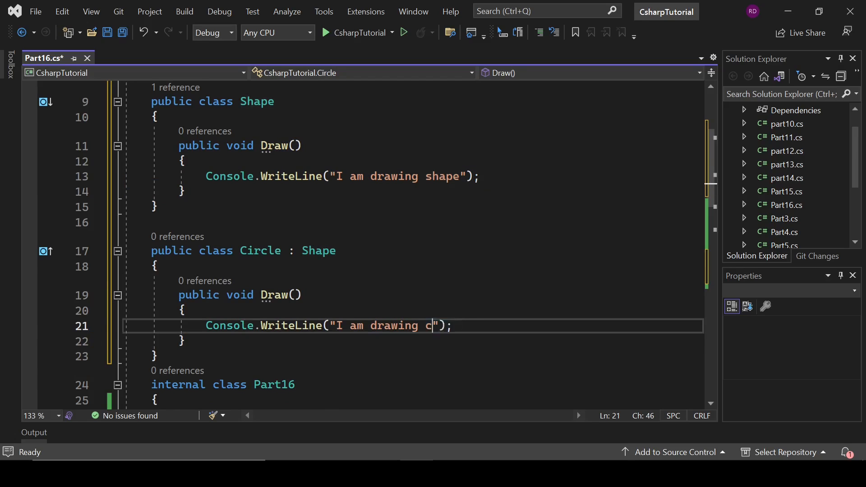
pyautogui.write('ircle')
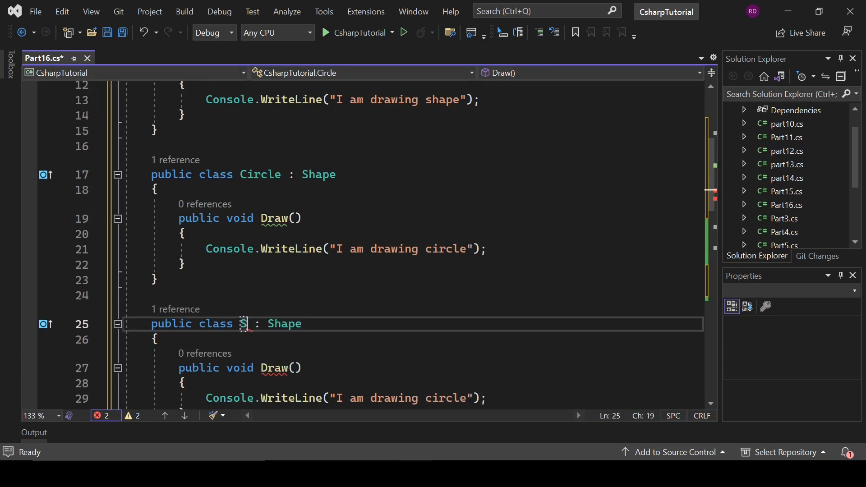
# Step: Rename the duplicated class to Square with Draw printing "I am drawing square"
pyautogui.write('quare')
pyautogui.click(412, 398)
pyautogui.write('squa')
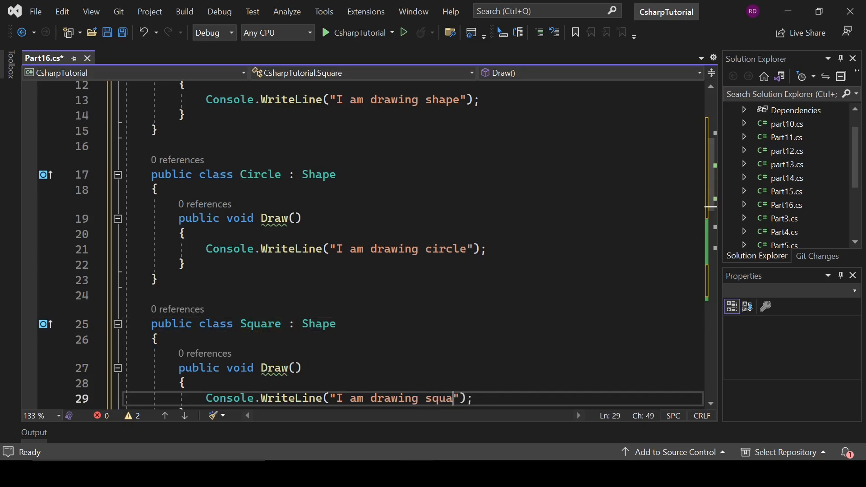
pyautogui.write('re')
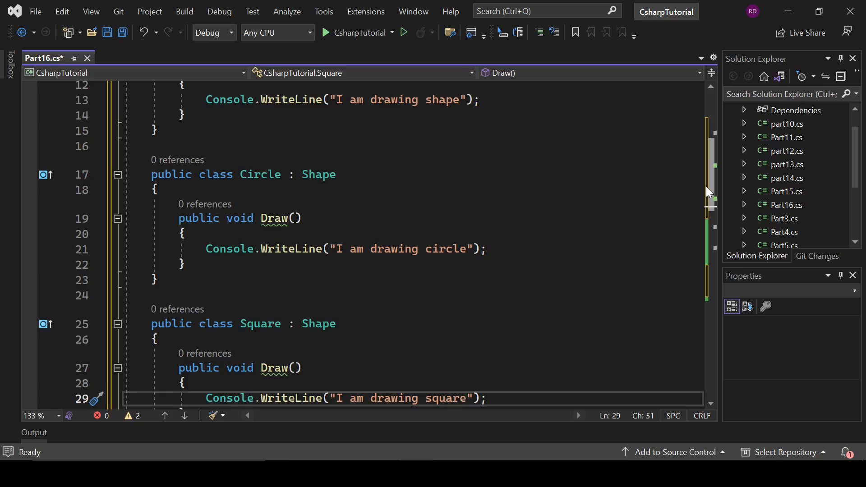
pyautogui.scroll(-3)
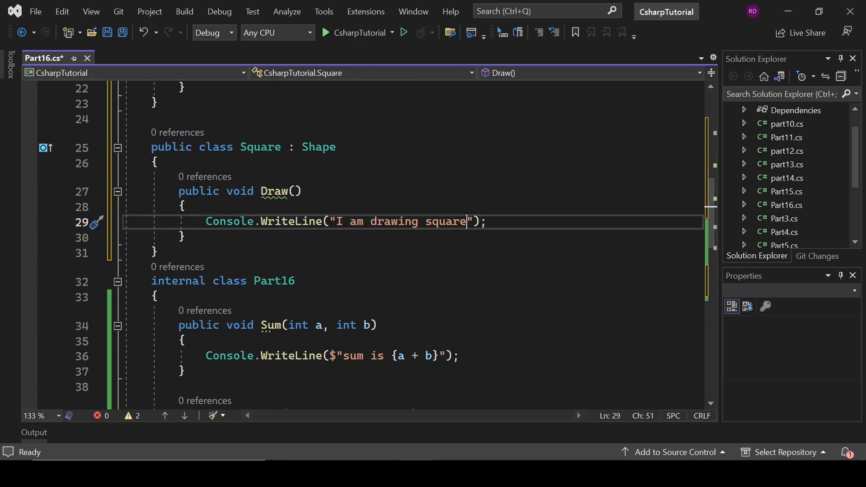
# Step: In Main, create a Shape object and call its Draw() method
pyautogui.scroll(-3)
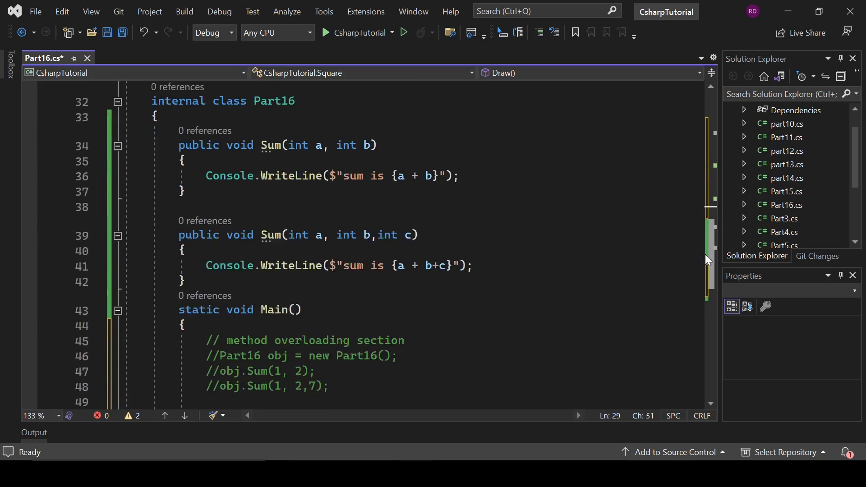
pyautogui.scroll(-3)
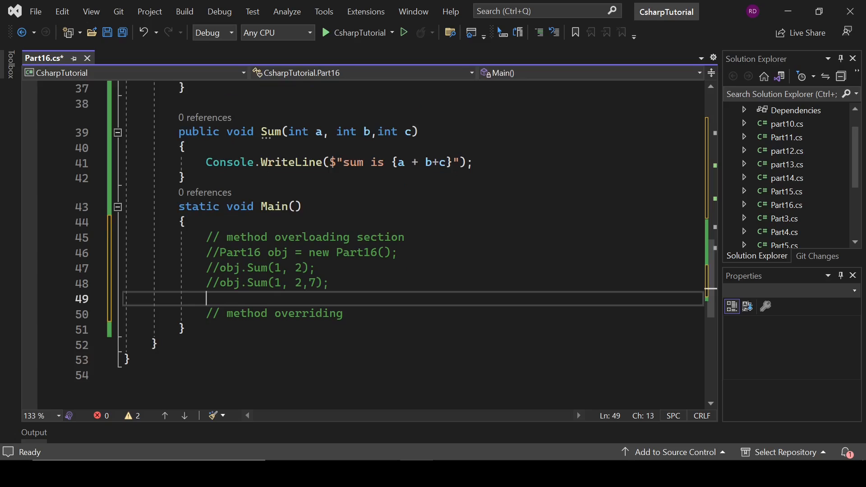
pyautogui.write('S')
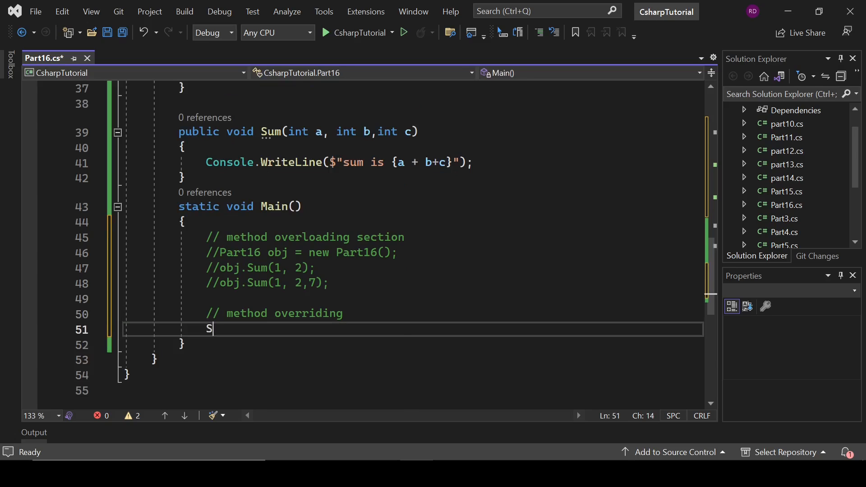
pyautogui.write('hape sh = new')
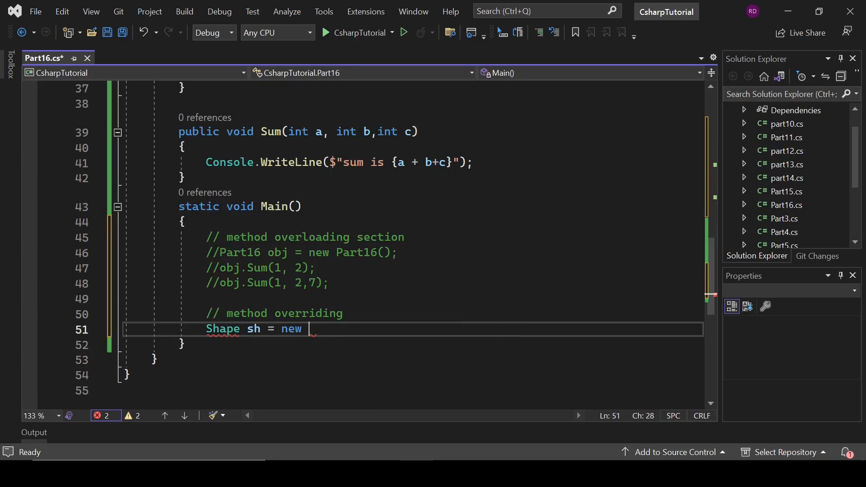
pyautogui.write('Shape();')
pyautogui.write('sh.D')
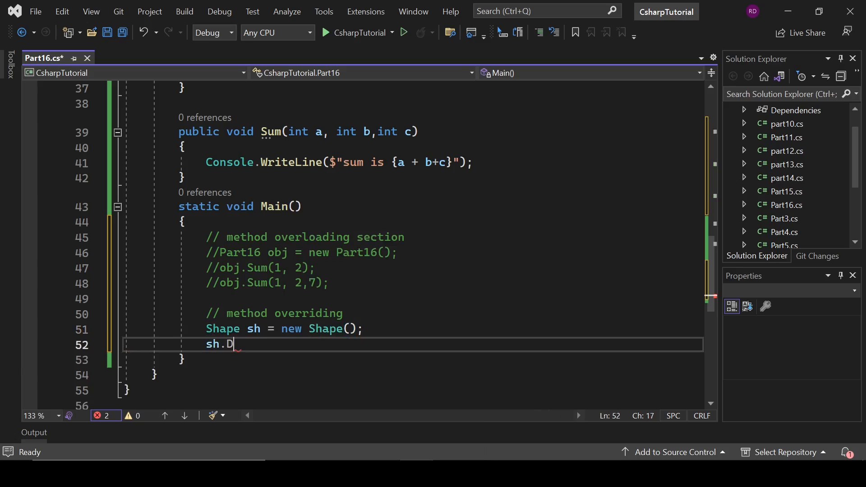
pyautogui.write('raw();')
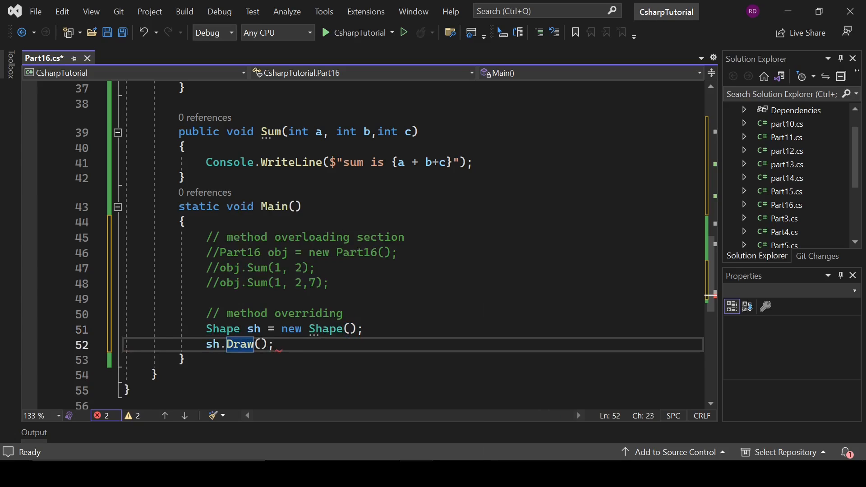
# Step: Create a Circle object named circle and call circle.Draw()
pyautogui.write('Cir')
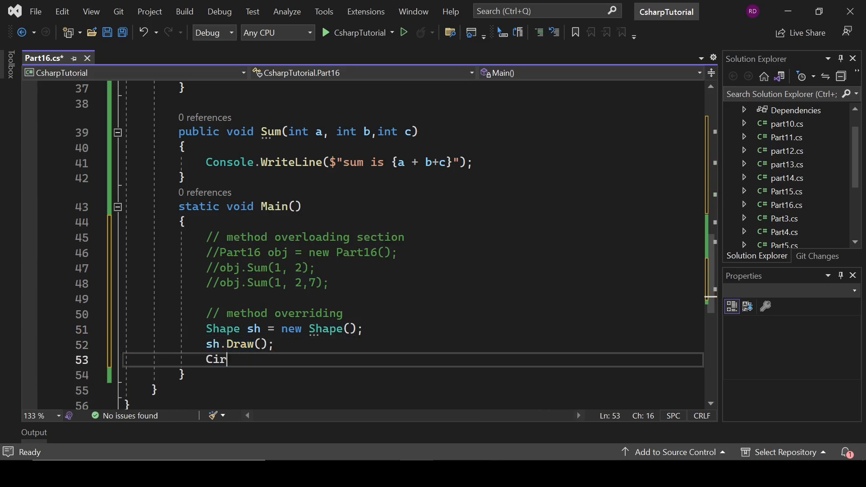
pyautogui.write('cle circle = new')
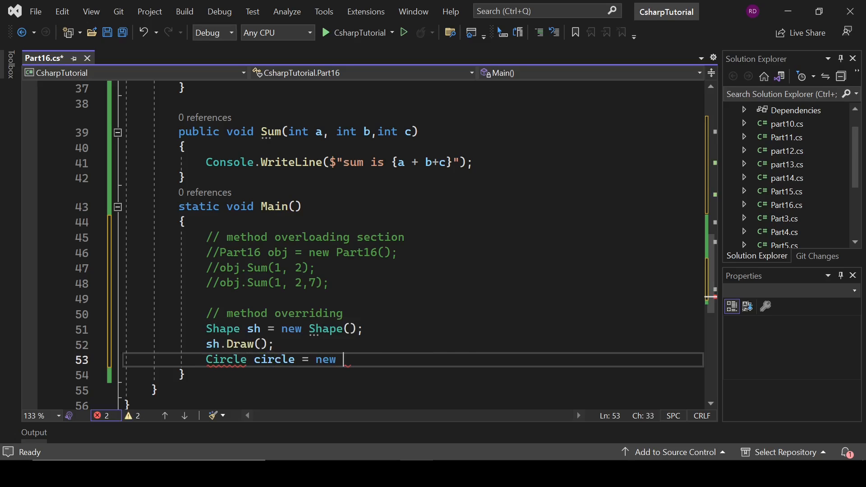
pyautogui.write('Circle')
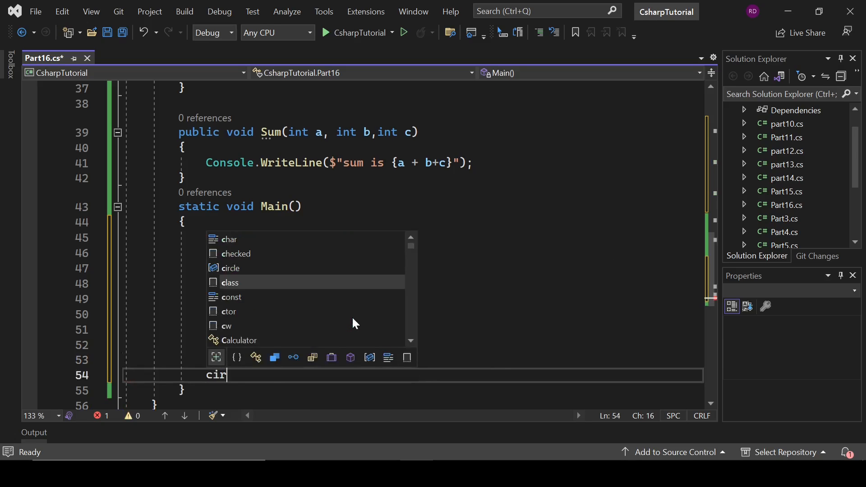
pyautogui.write('cle.Draw();')
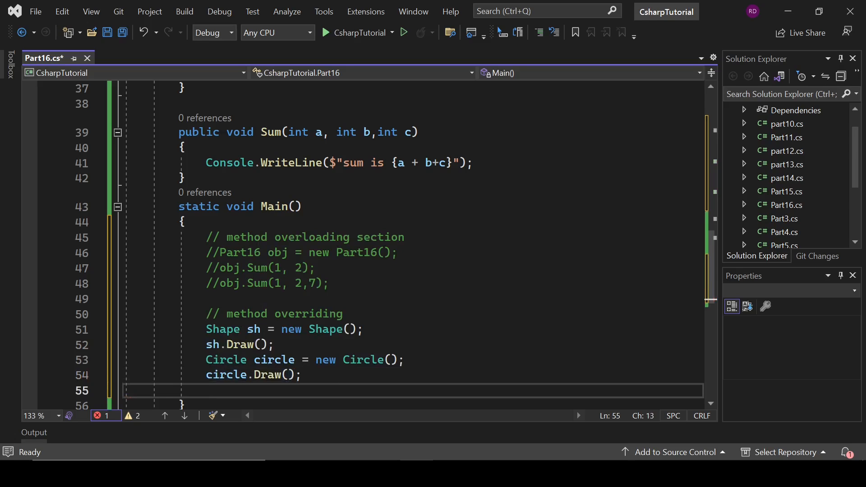
# Step: Create a Square object sq with new Square() and call sq.Draw()
pyautogui.write('S')
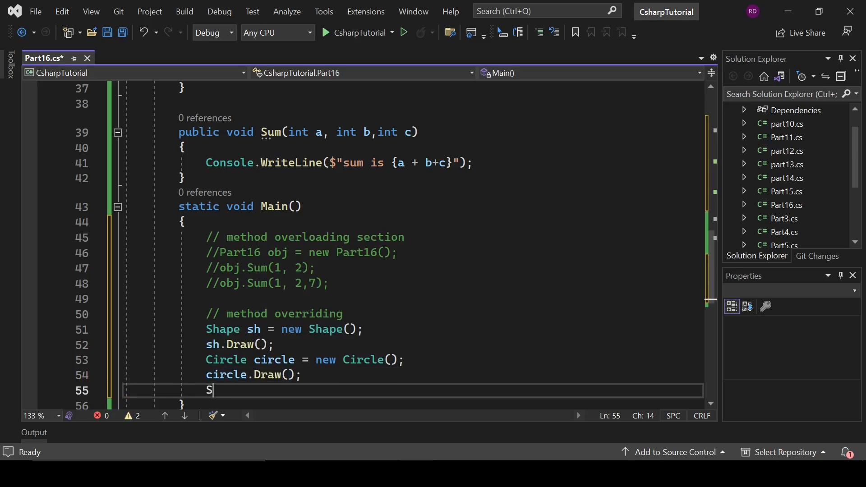
pyautogui.press('Backspace')
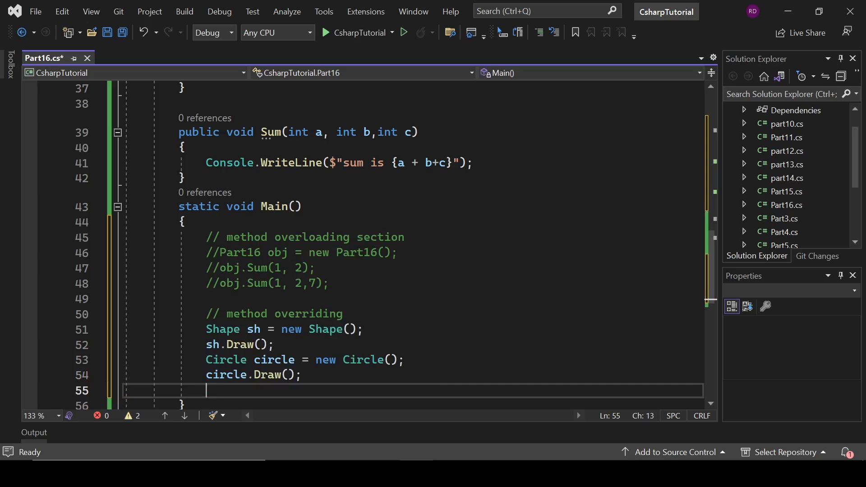
pyautogui.write('Re')
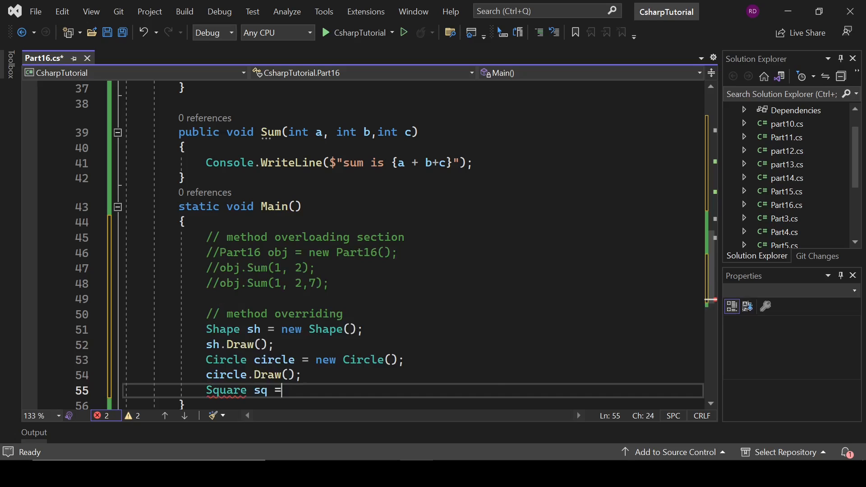
pyautogui.write('new Square();')
pyautogui.write('sq.')
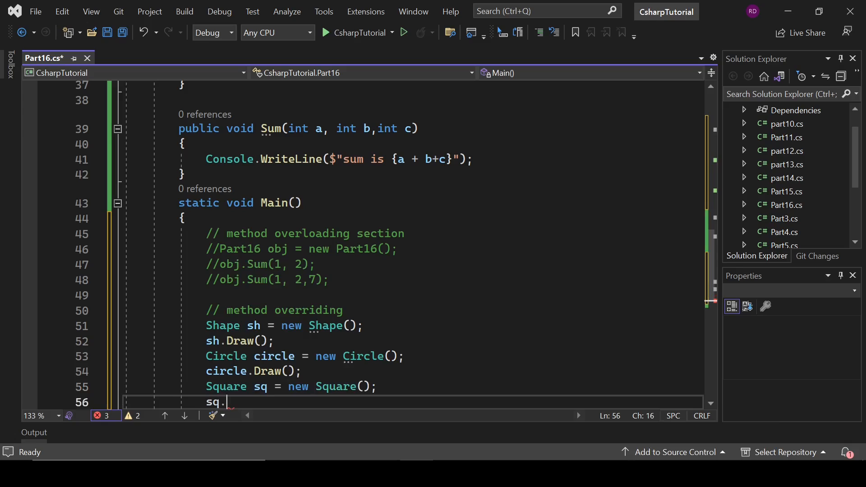
pyautogui.write('Draw();')
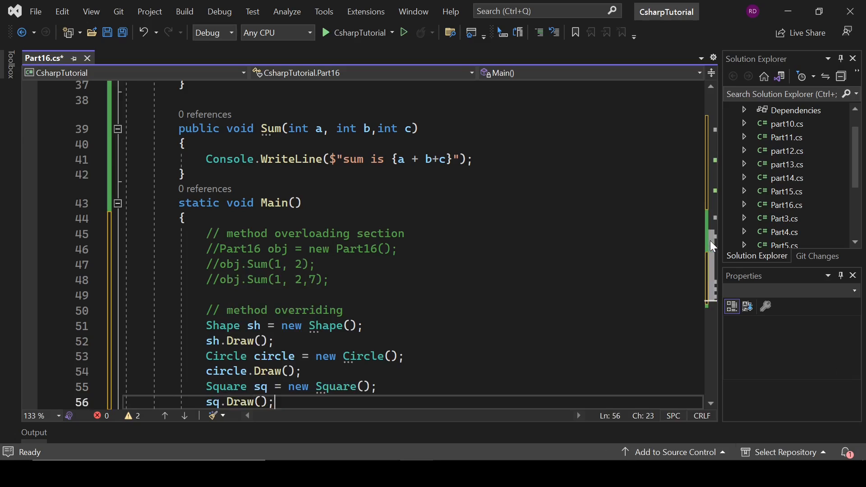
# Step: Declare the circle and sq variables with type Shape instead of Circle and Square
pyautogui.doubleClick(222, 270)
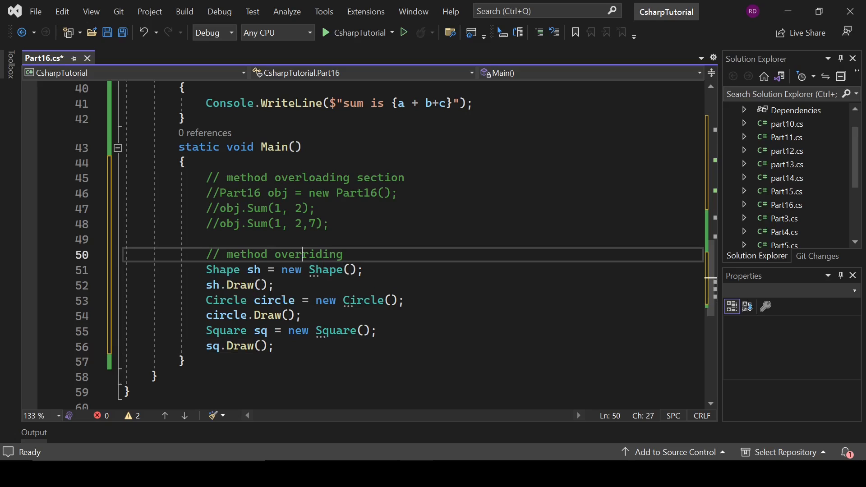
pyautogui.doubleClick(223, 270)
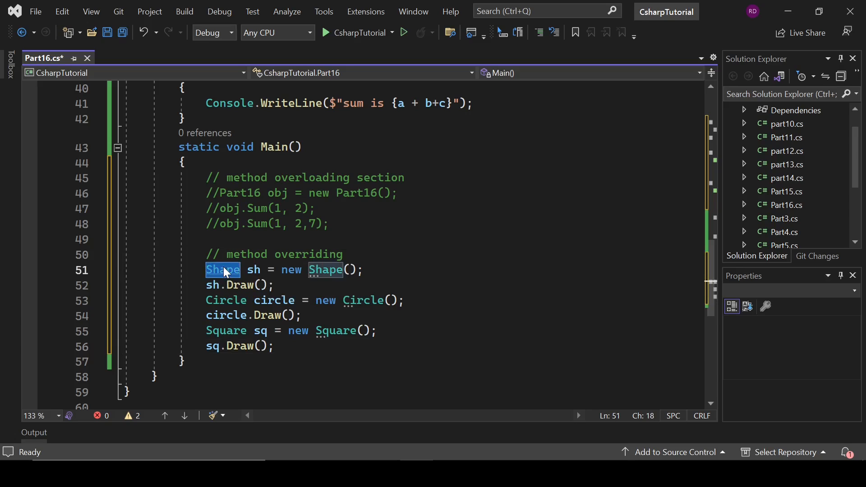
pyautogui.click(225, 300)
pyautogui.write('Shap')
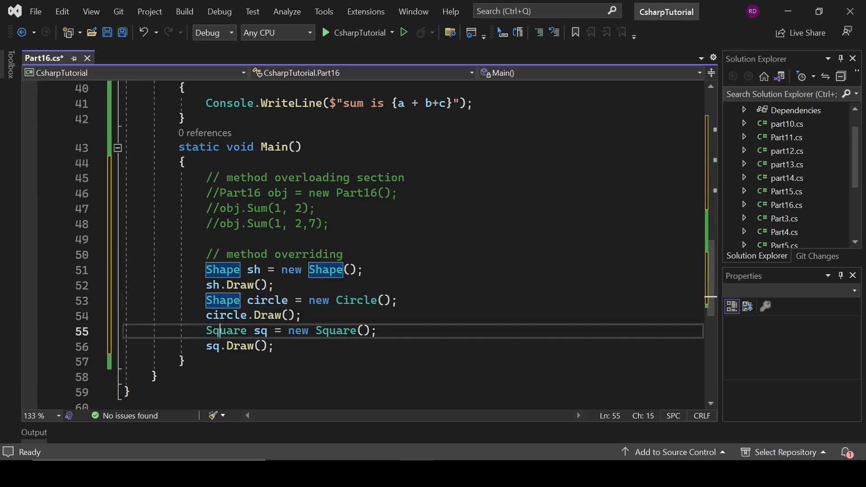
pyautogui.doubleClick(227, 330)
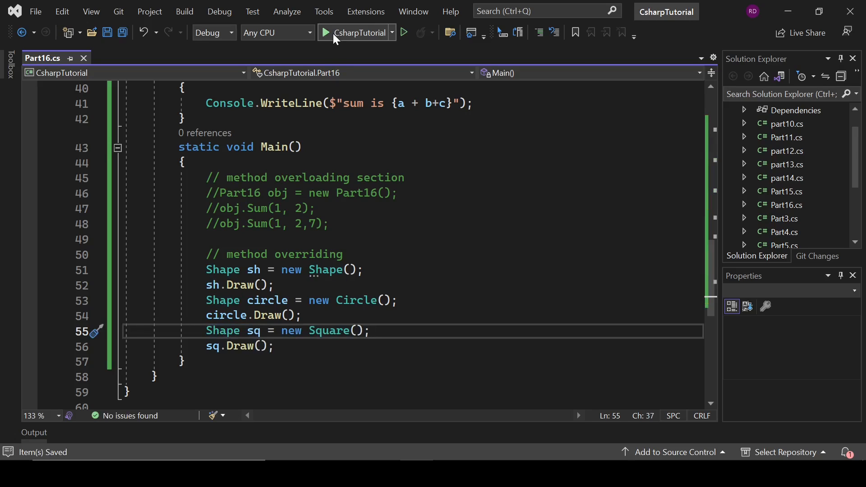
pyautogui.click(326, 32)
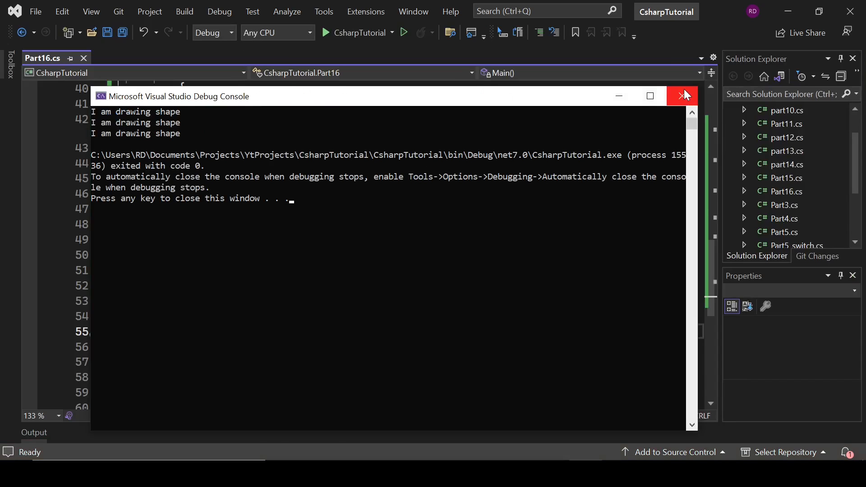
pyautogui.click(683, 96)
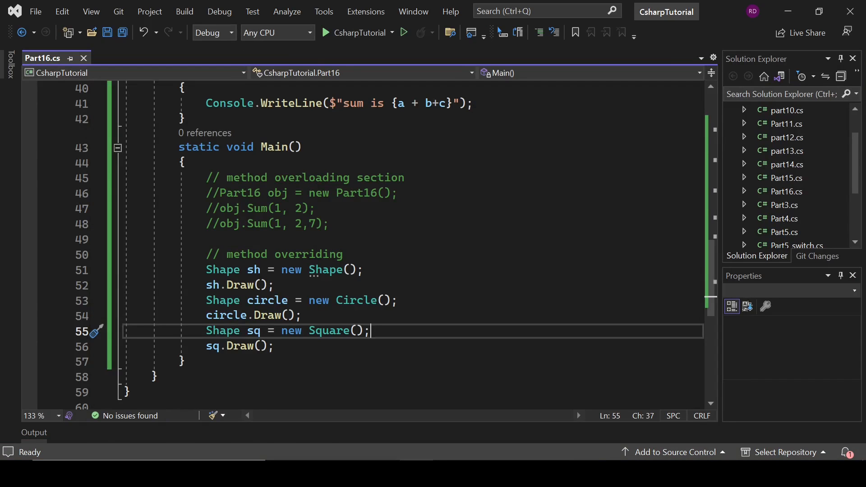
pyautogui.doubleClick(326, 269)
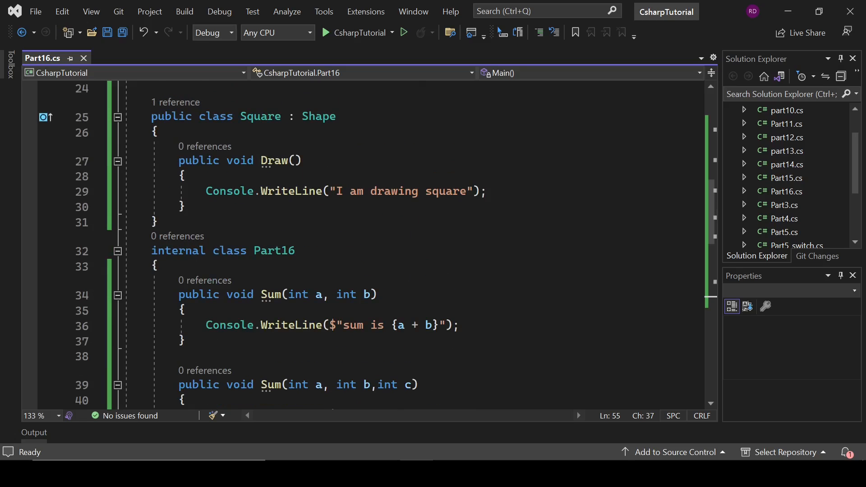
pyautogui.moveTo(178, 160); pyautogui.dragTo(187, 208)
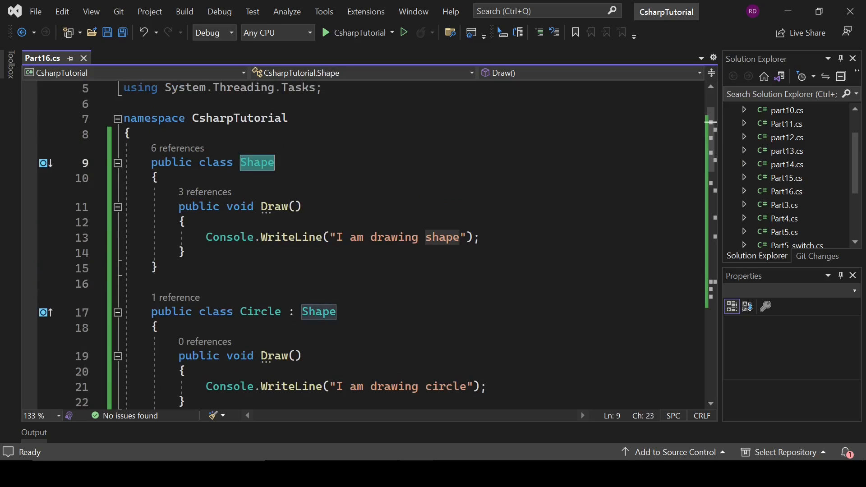
pyautogui.scroll(-3)
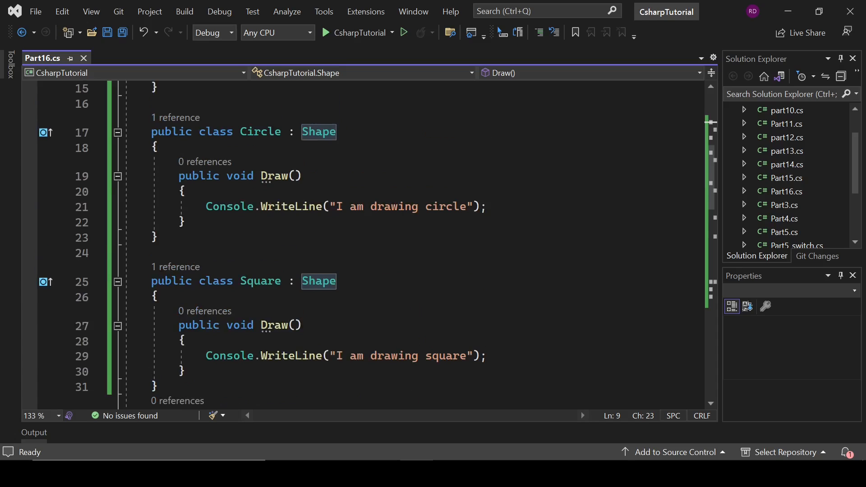
# Step: Mark Shape's Draw method virtual and begin marking Circle's Draw as override
pyautogui.write('vi')
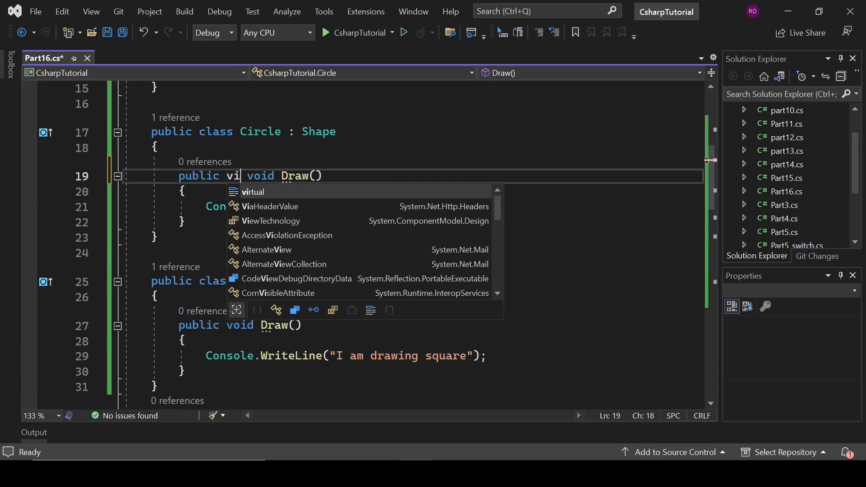
pyautogui.press('Tab')
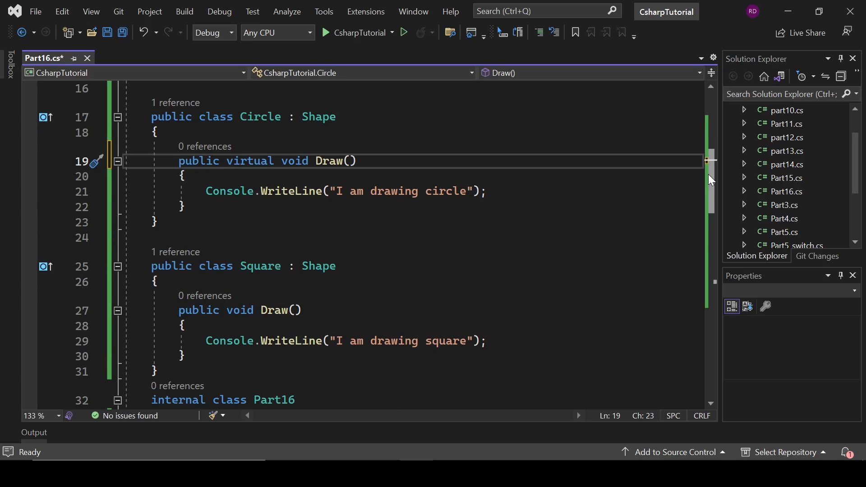
pyautogui.scroll(-3)
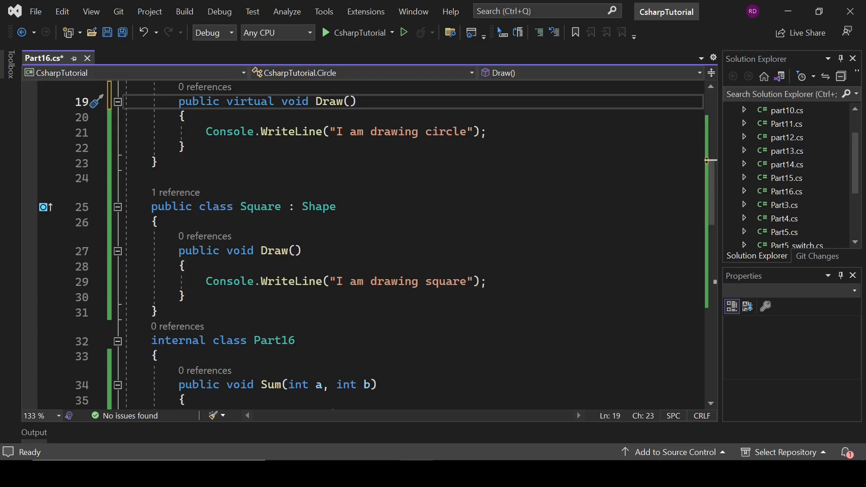
pyautogui.write('override')
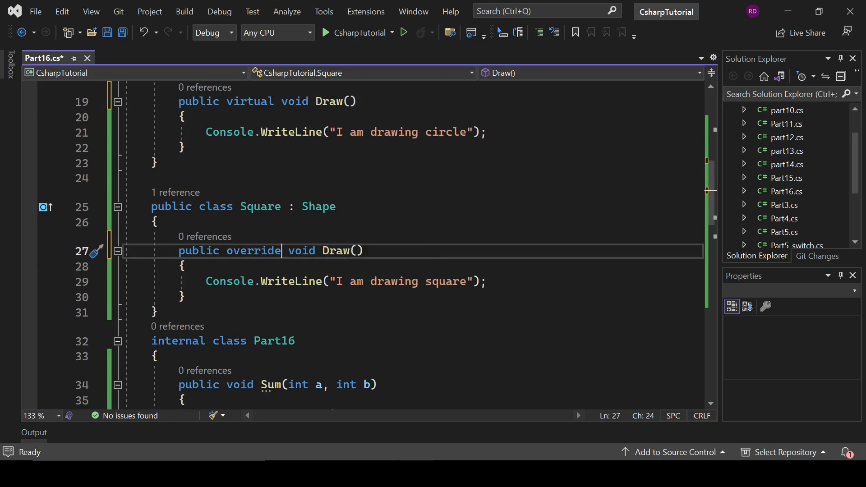
pyautogui.scroll(-3)
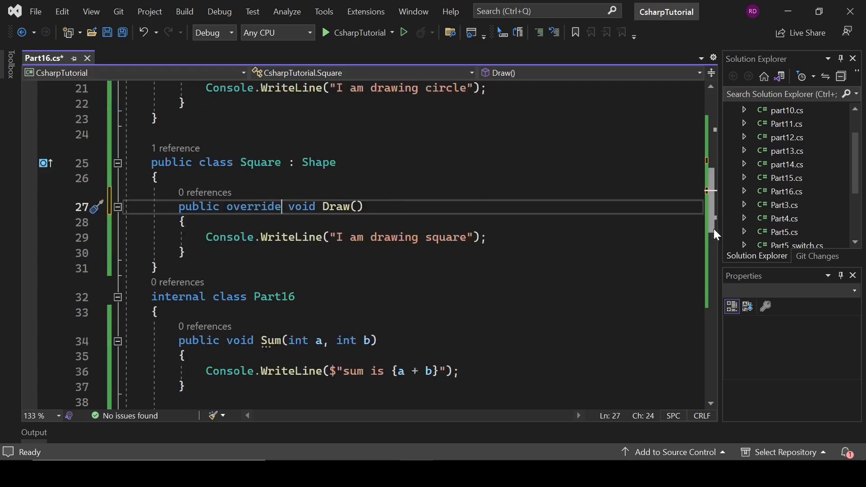
pyautogui.scroll(3)
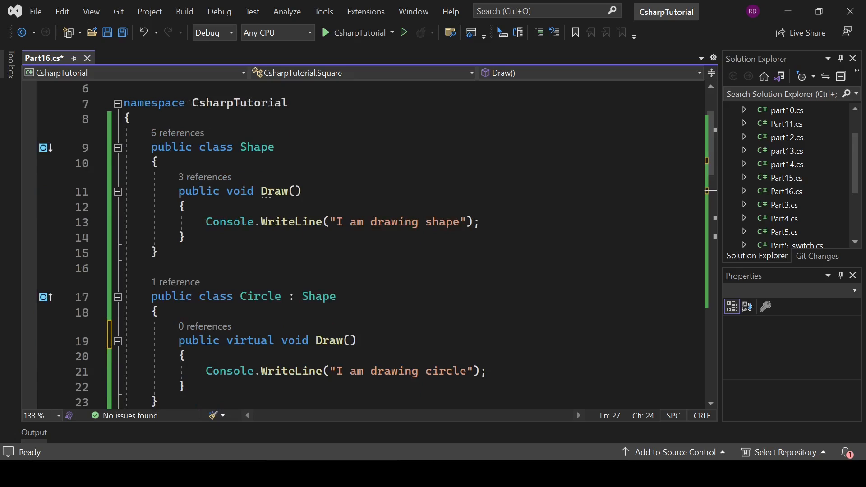
# Step: Mark the Circle and Square Draw methods override, keeping void return types
pyautogui.doubleClick(249, 340)
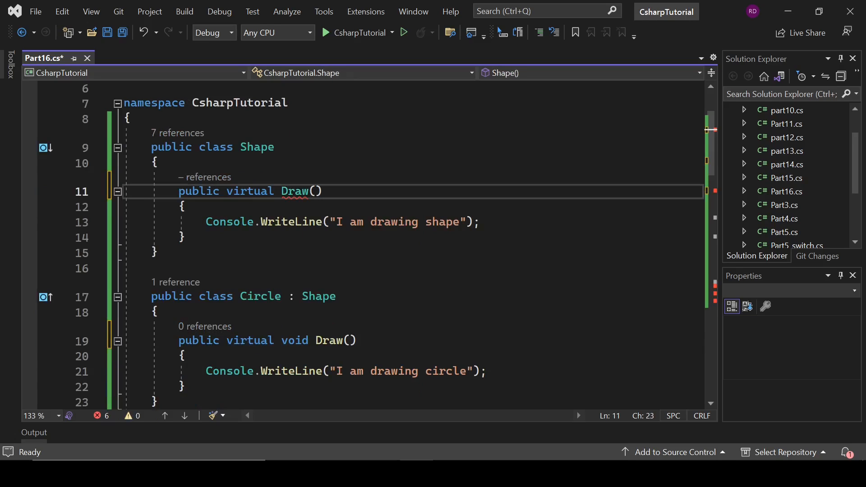
pyautogui.write('override')
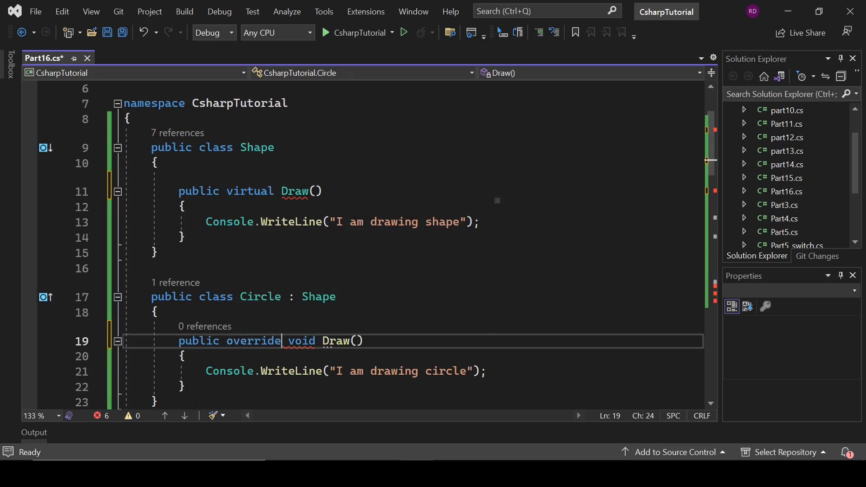
pyautogui.doubleClick(250, 191)
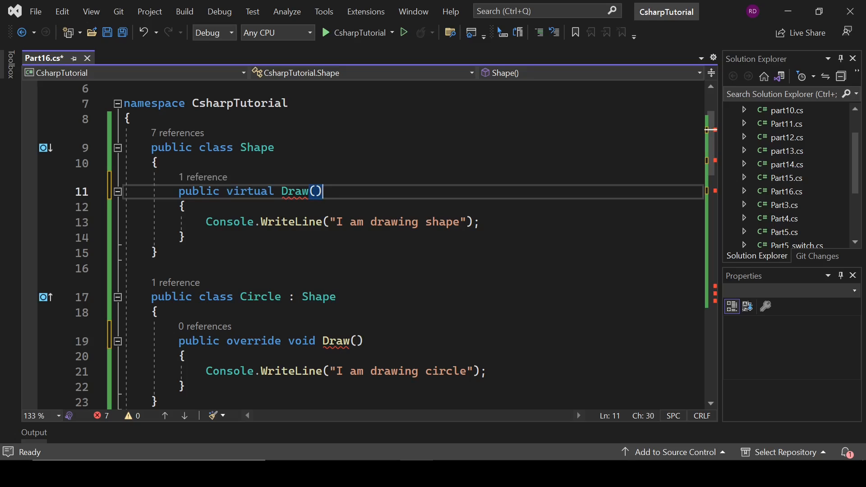
pyautogui.write('void')
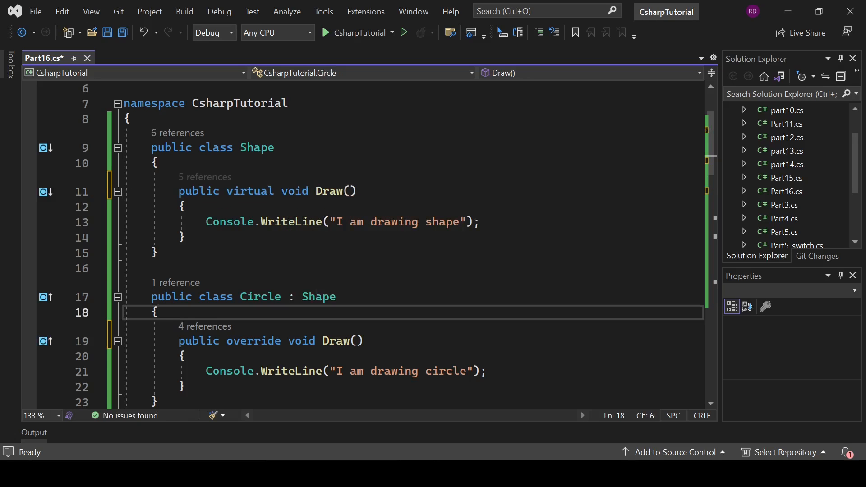
pyautogui.scroll(-3)
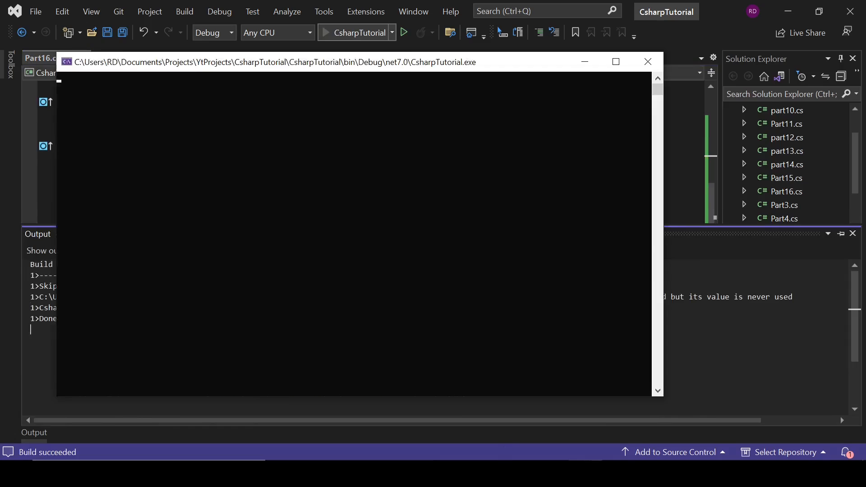
# Step: Run the program to confirm it prints drawing shape, circle and square, then close the debug console
pyautogui.click(405, 33)
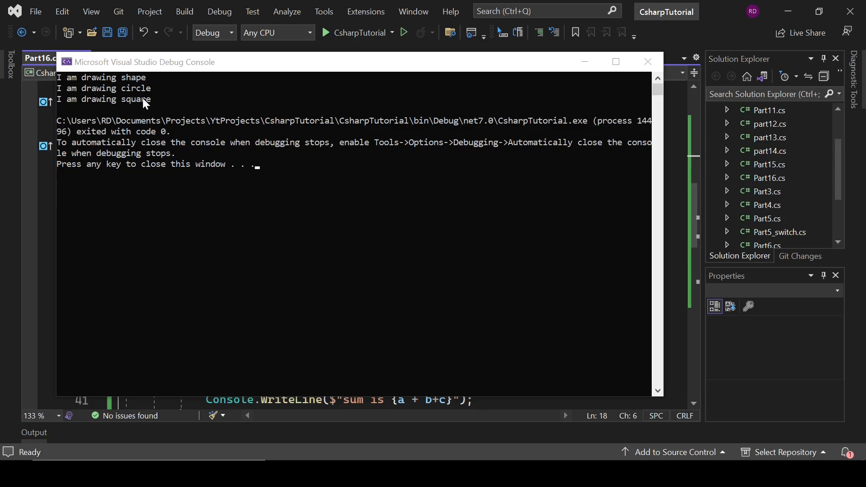
pyautogui.moveTo(647, 61)
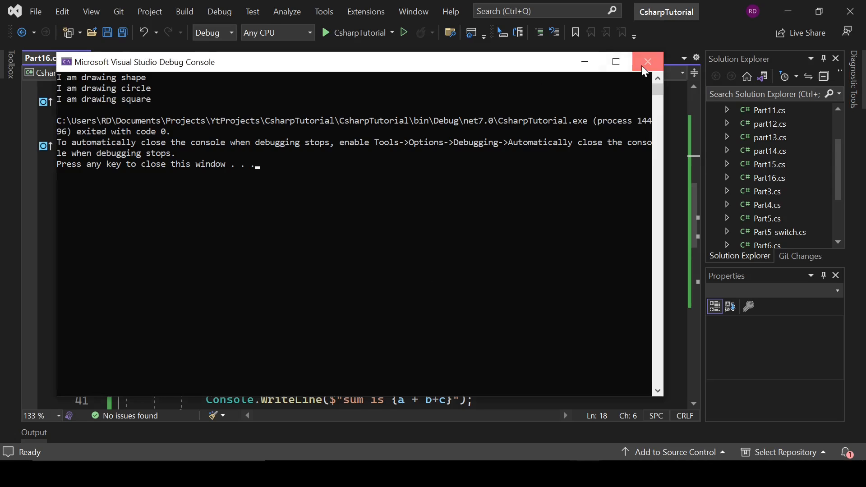
pyautogui.click(647, 61)
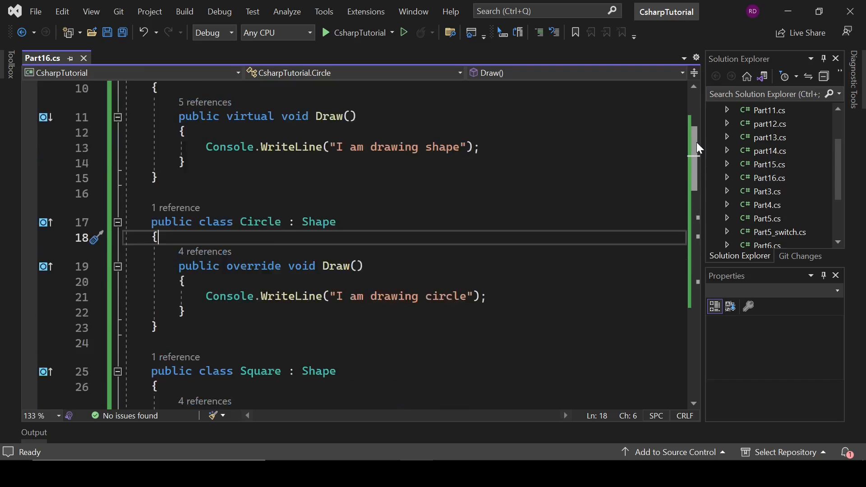
pyautogui.scroll(-3)
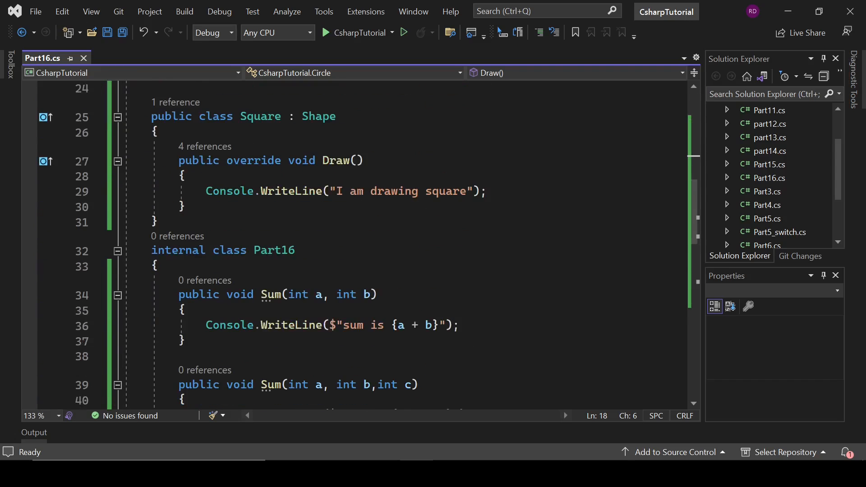